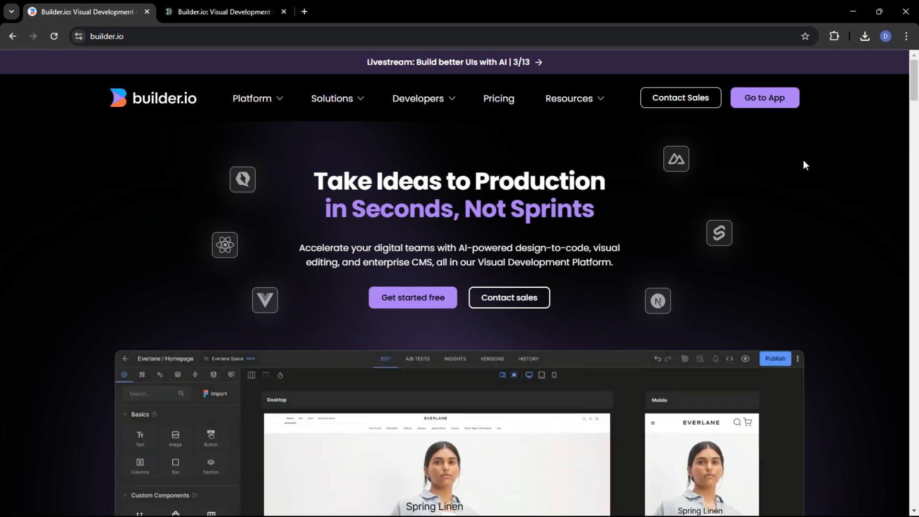
# - Scroll down the builder.io homepage to the integrations grid
pyautogui.scroll(-3)
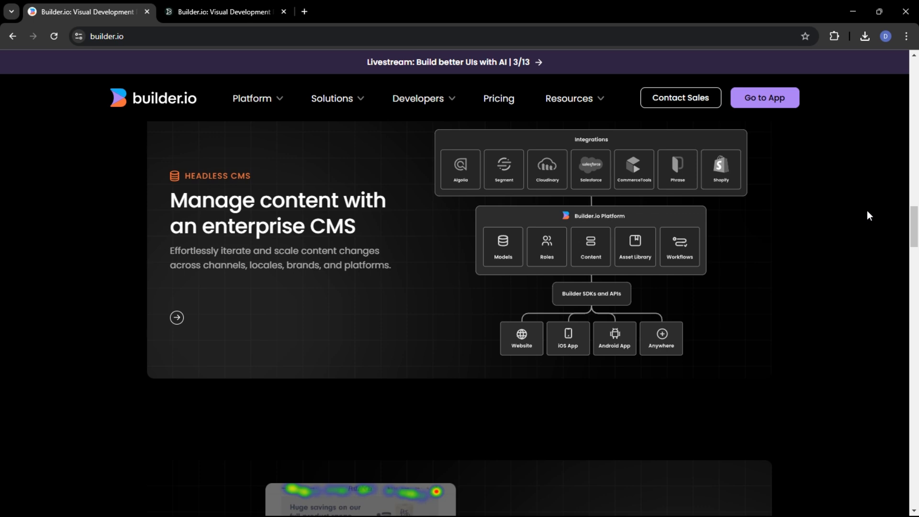
pyautogui.moveTo(872, 210)
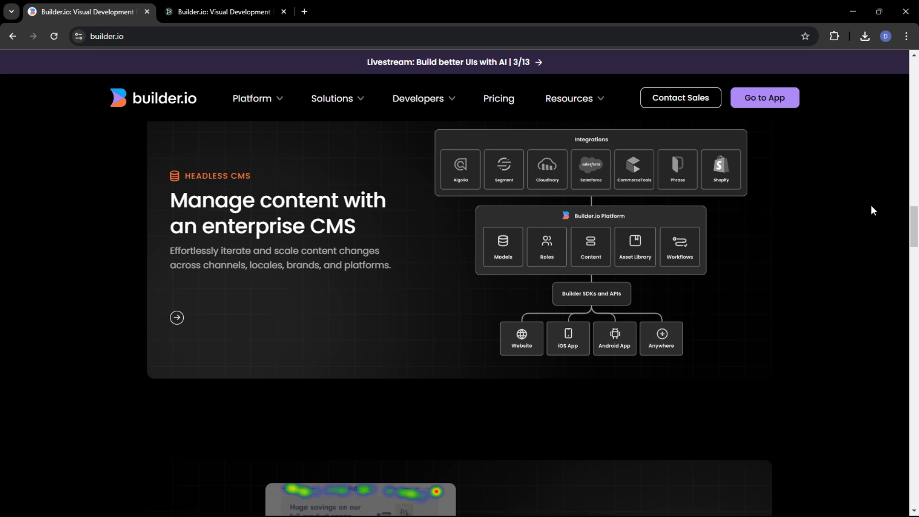
pyautogui.scroll(-3)
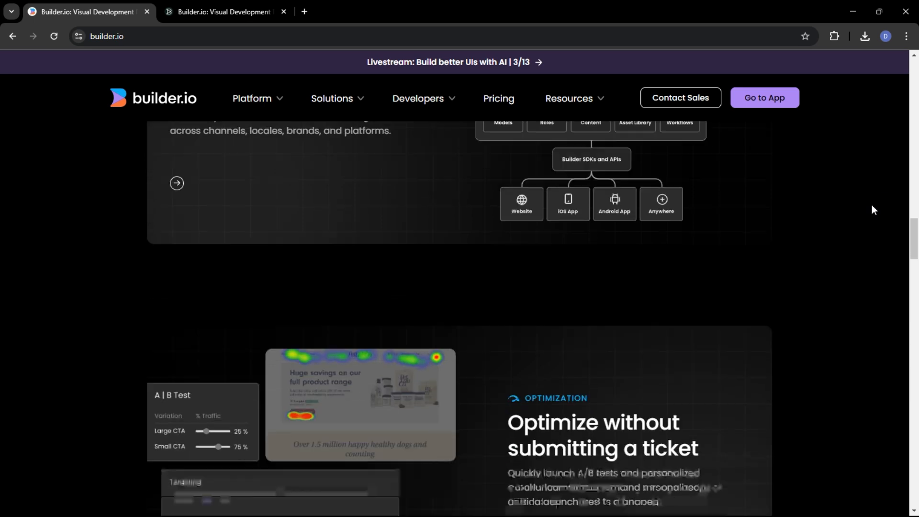
pyautogui.scroll(-3)
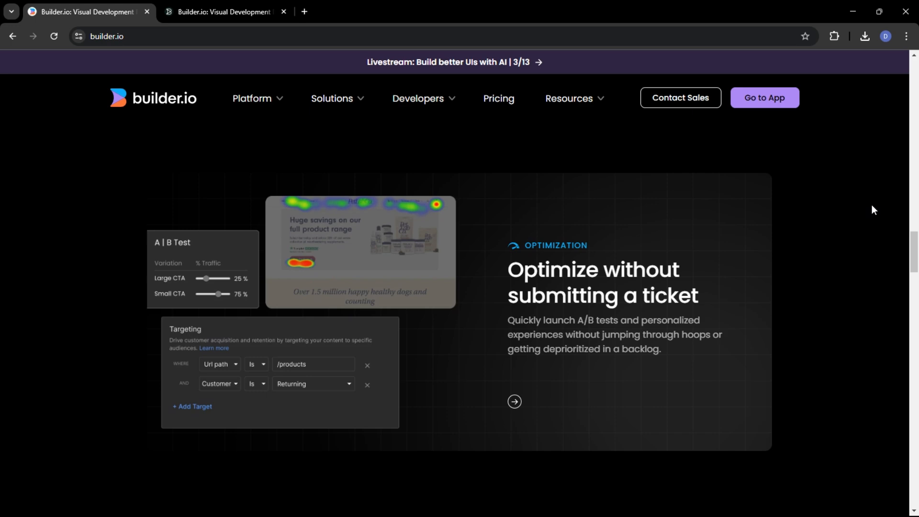
pyautogui.scroll(-3)
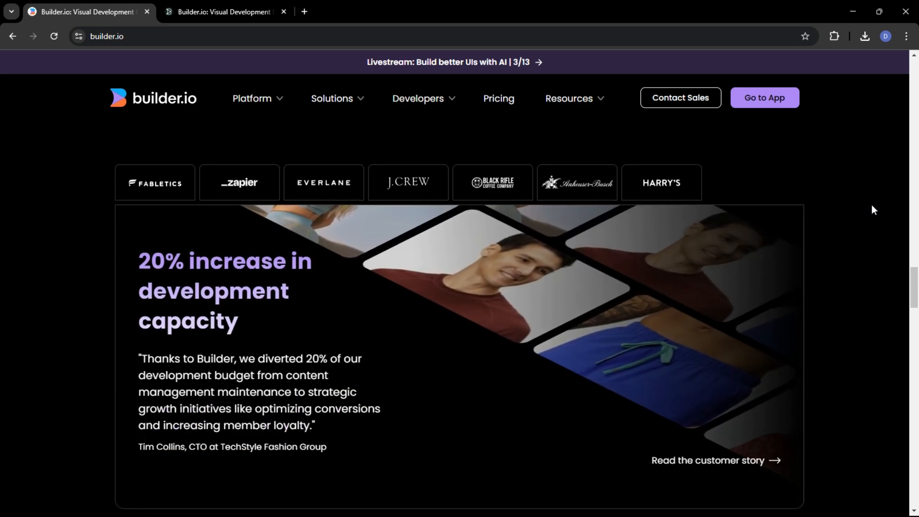
pyautogui.scroll(-3)
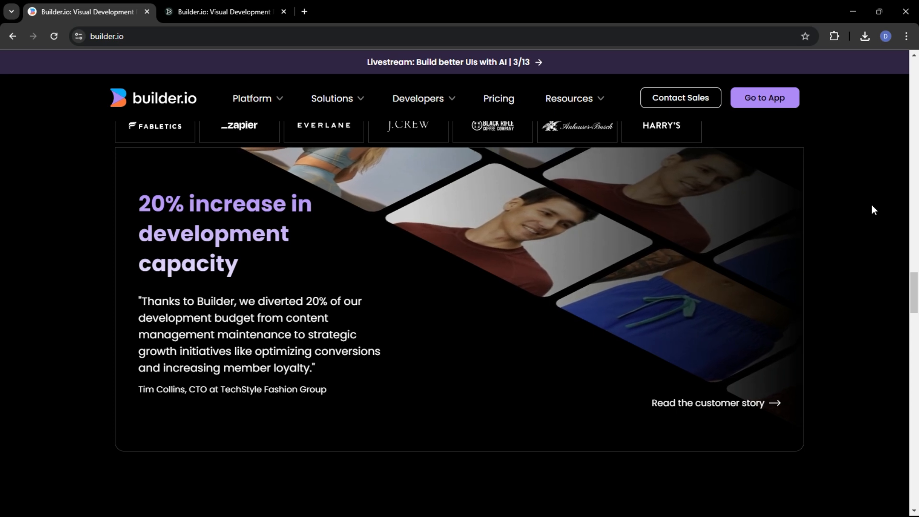
pyautogui.scroll(-3)
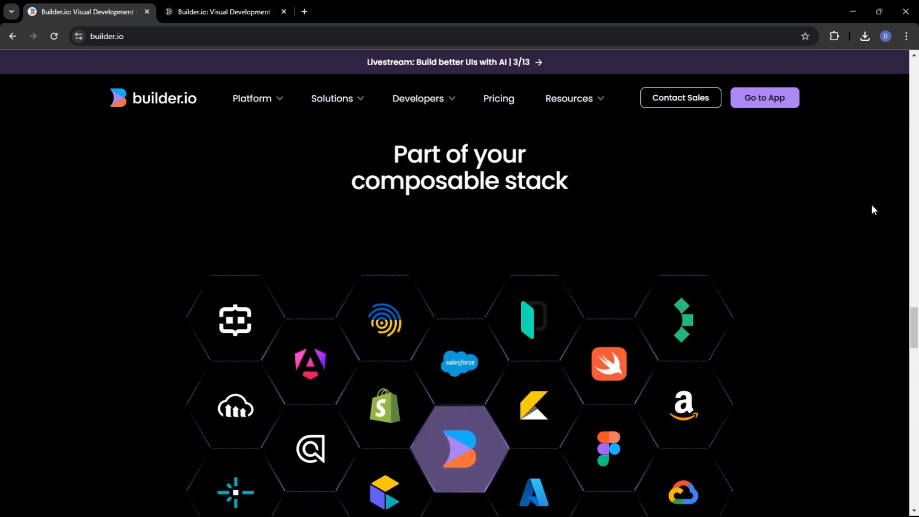
pyautogui.scroll(-3)
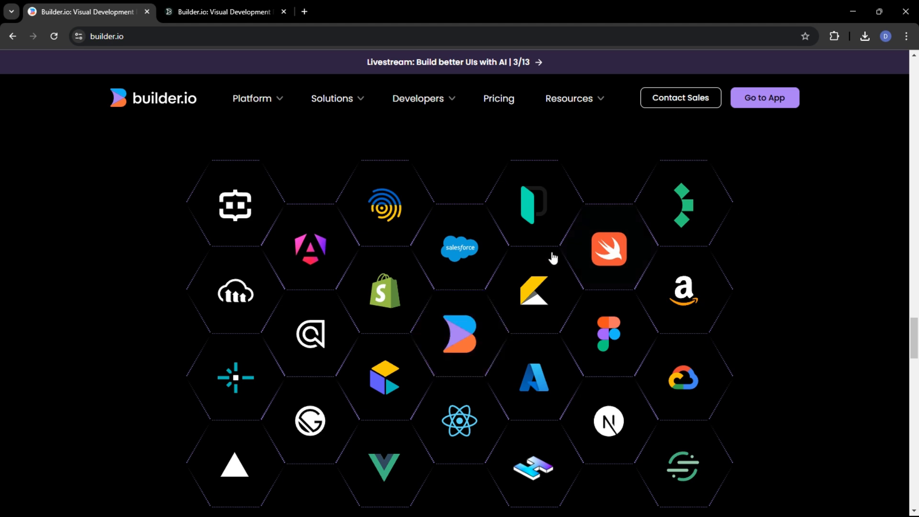
pyautogui.moveTo(532, 202)
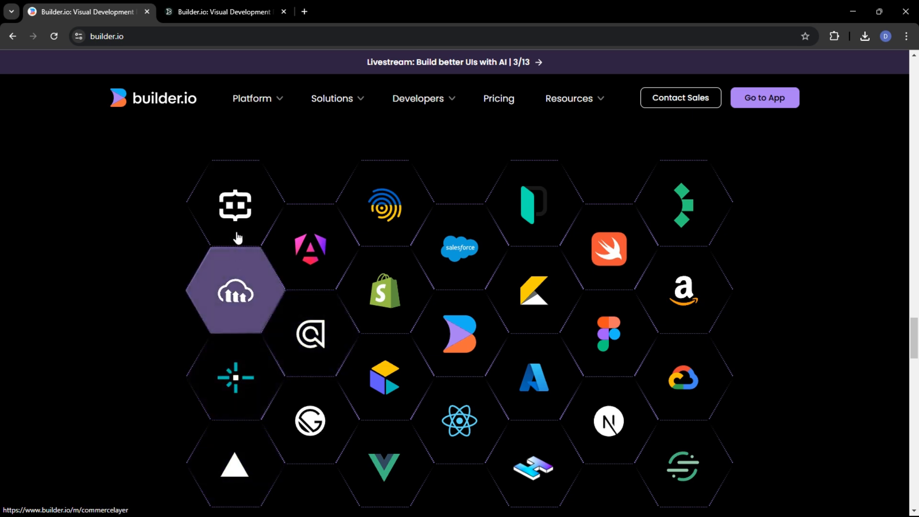
pyautogui.moveTo(683, 377)
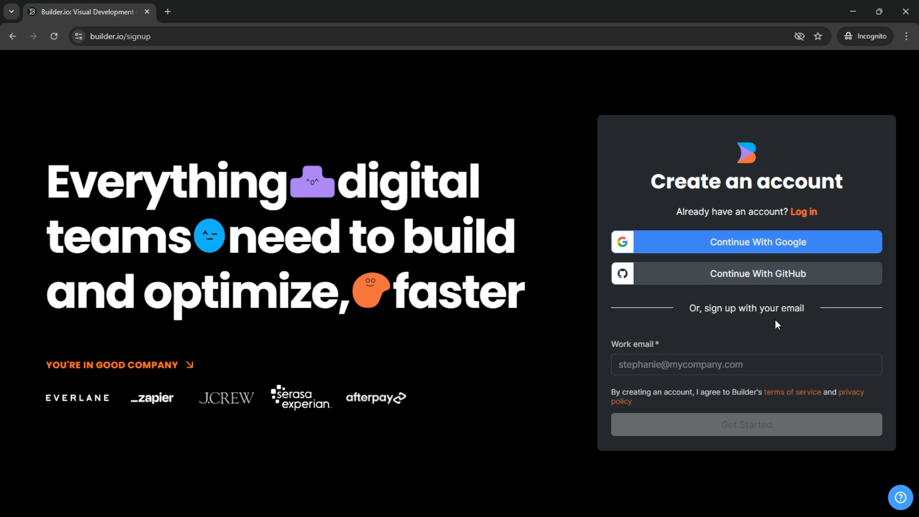
pyautogui.moveTo(742, 329)
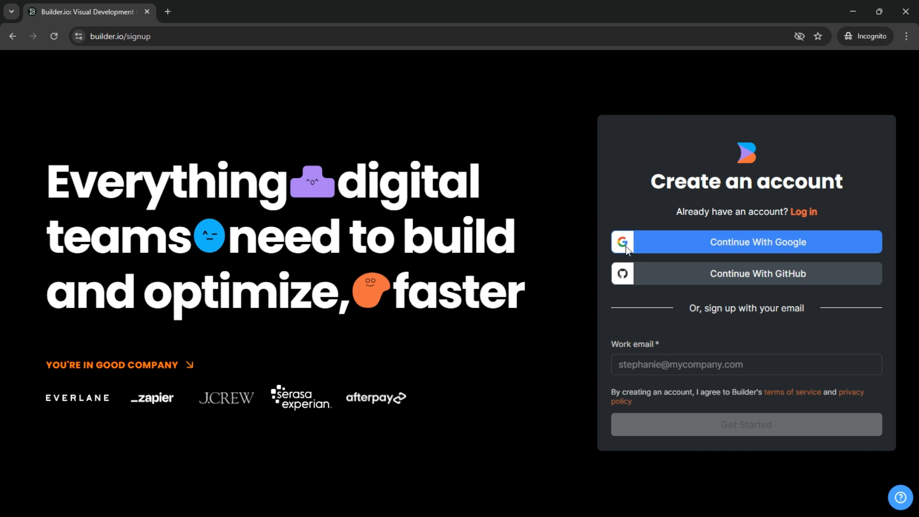
pyautogui.moveTo(701, 249)
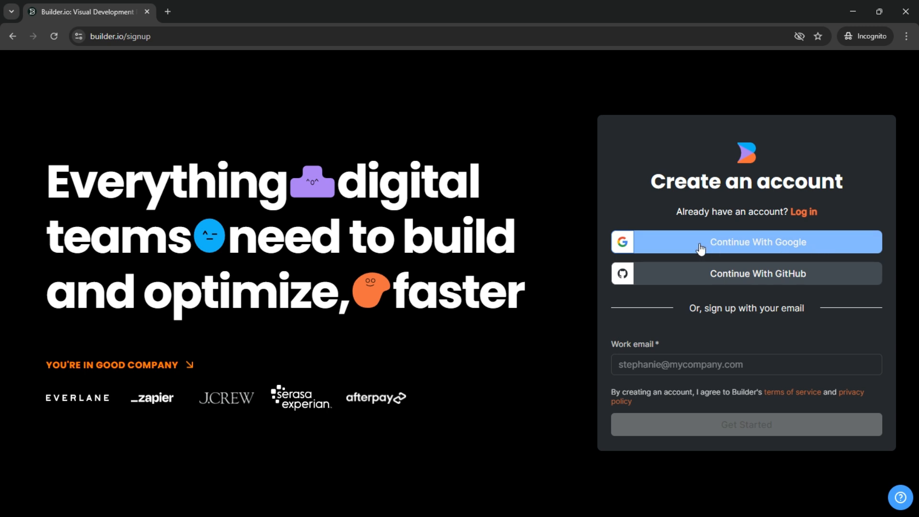
pyautogui.moveTo(697, 275)
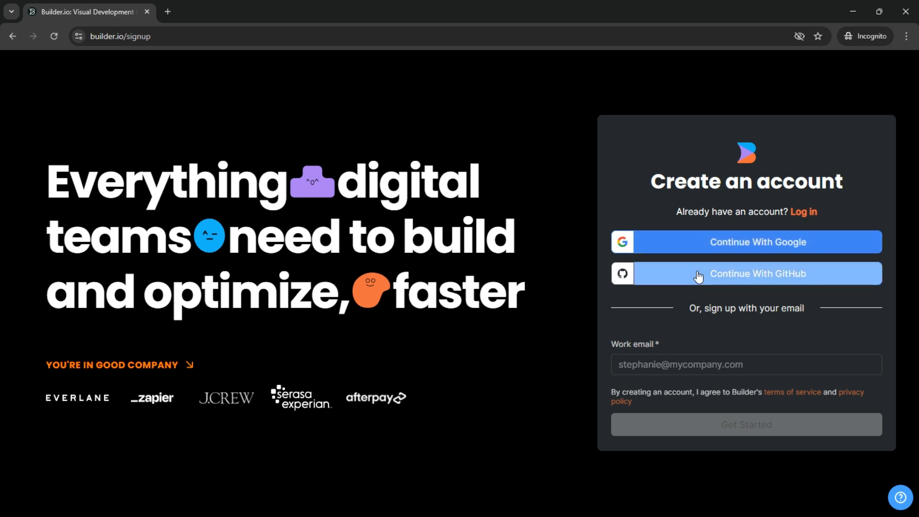
pyautogui.moveTo(724, 282)
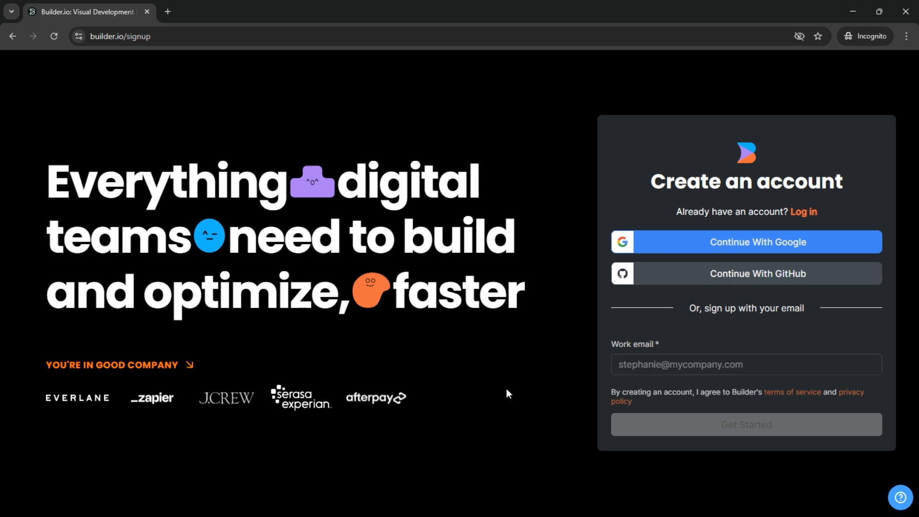
pyautogui.moveTo(504, 392)
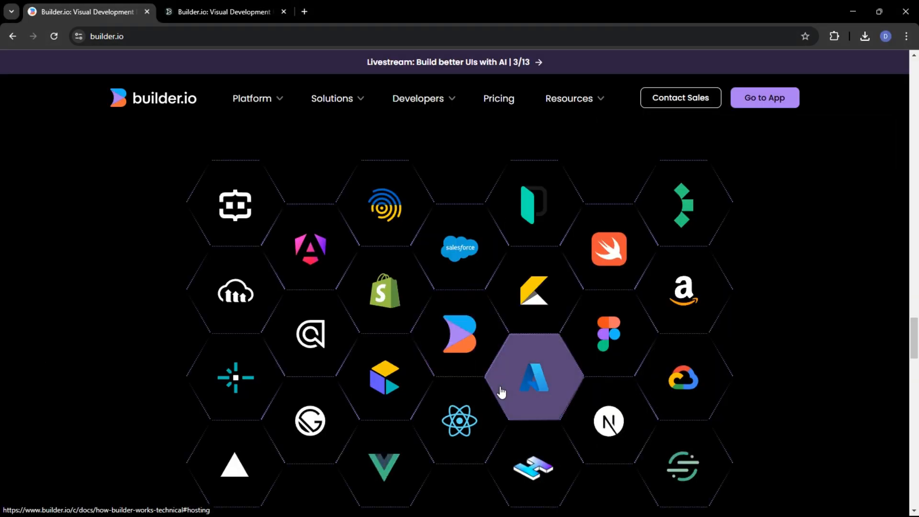
pyautogui.moveTo(385, 206)
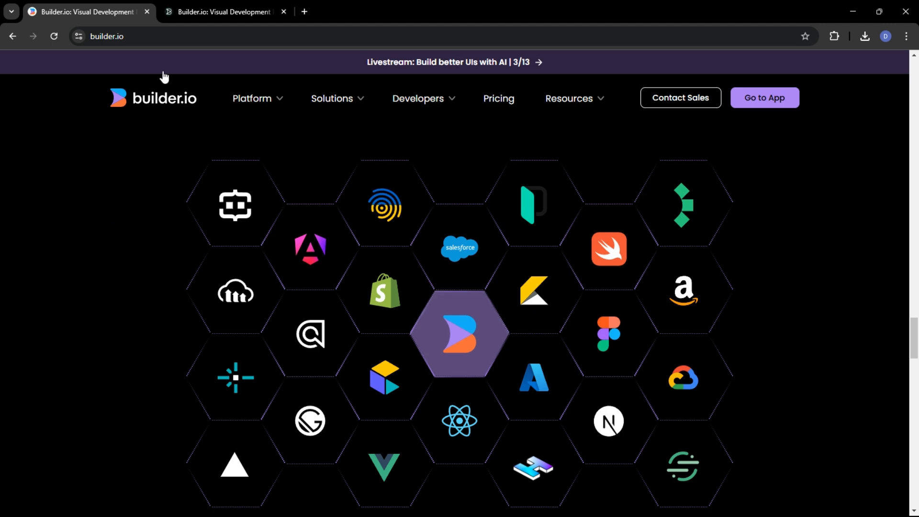
# - Switch to the builder.io/app/home tab and scroll the dashboard to the integration patterns row
pyautogui.click(223, 11)
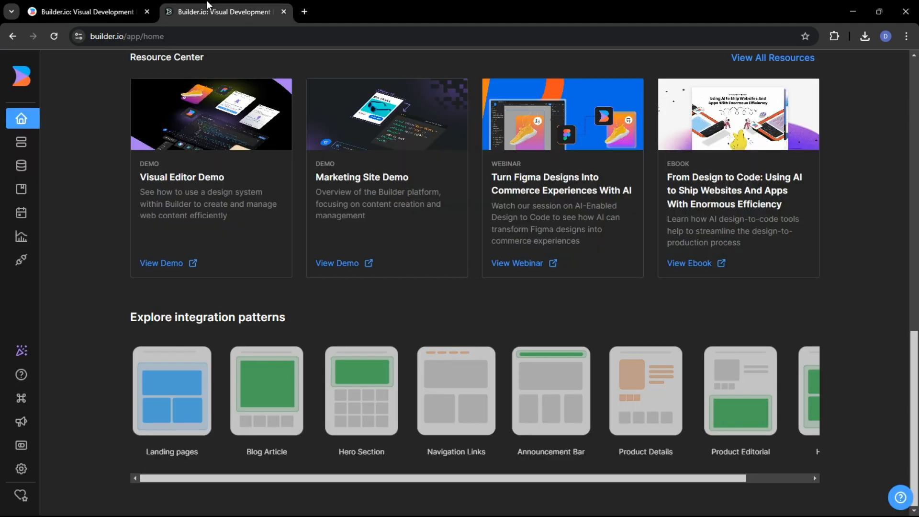
pyautogui.moveTo(108, 127)
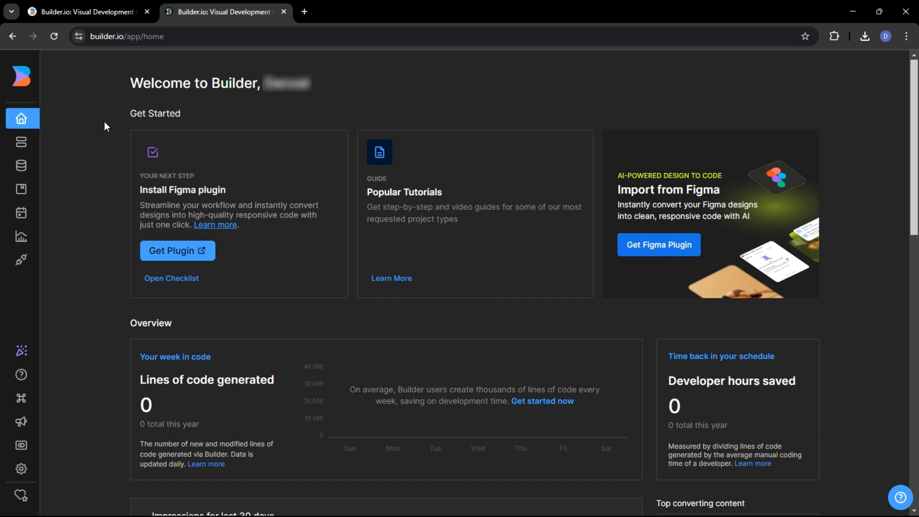
pyautogui.moveTo(99, 121)
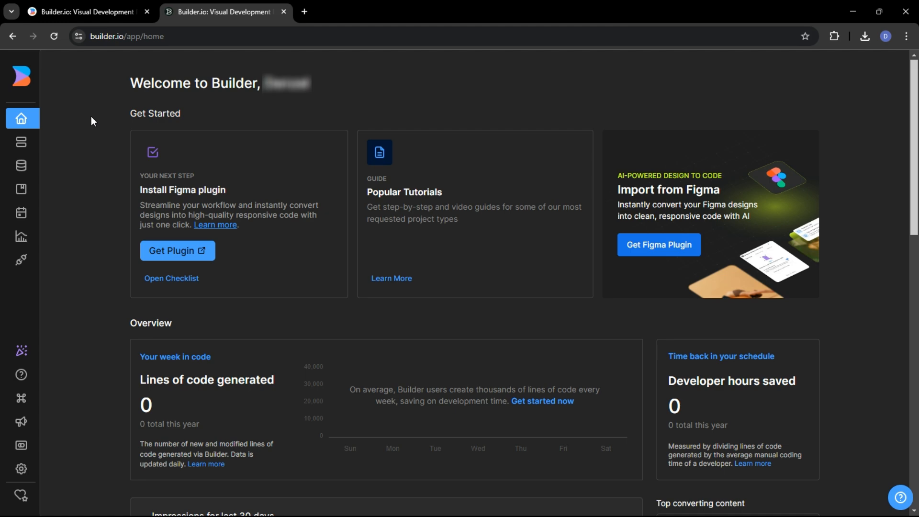
pyautogui.scroll(-3)
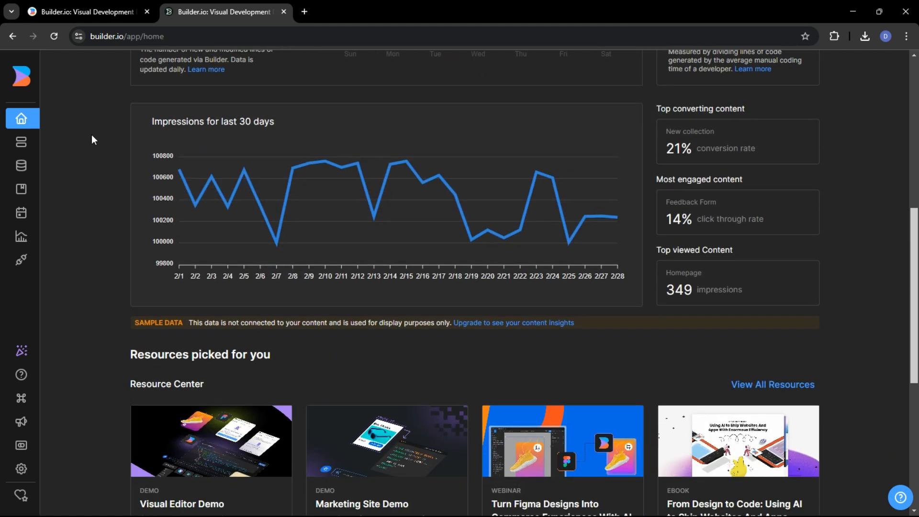
pyautogui.scroll(-3)
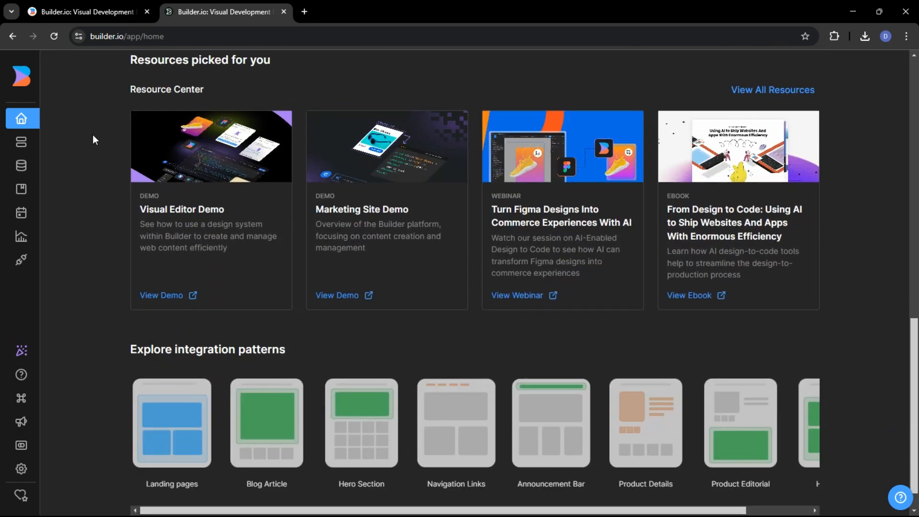
pyautogui.scroll(-3)
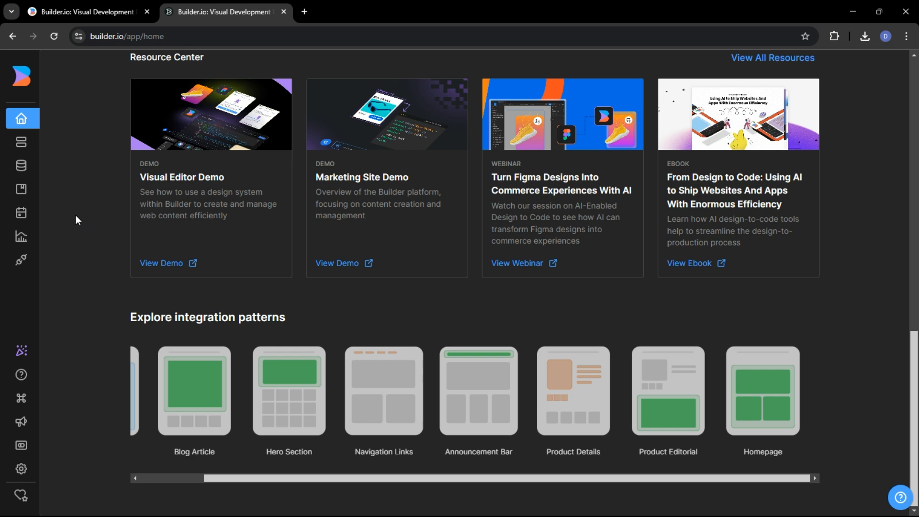
pyautogui.moveTo(436, 130)
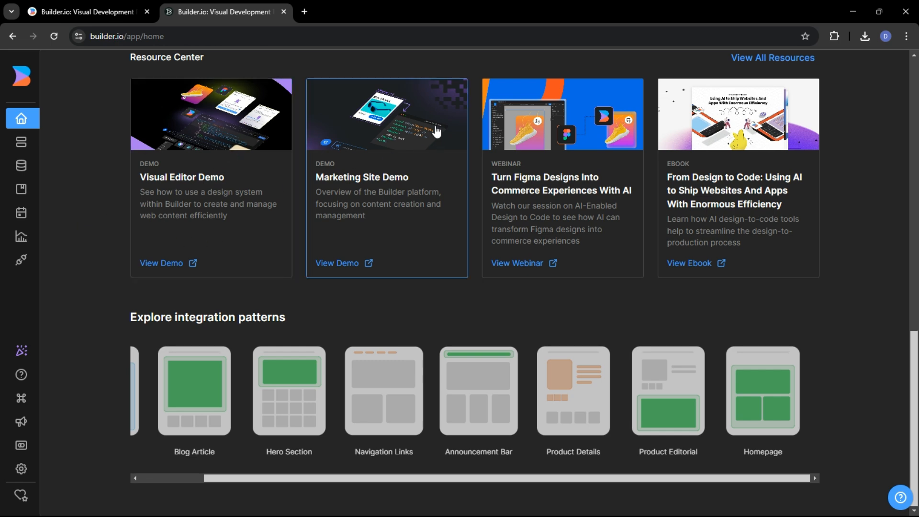
pyautogui.moveTo(807, 176)
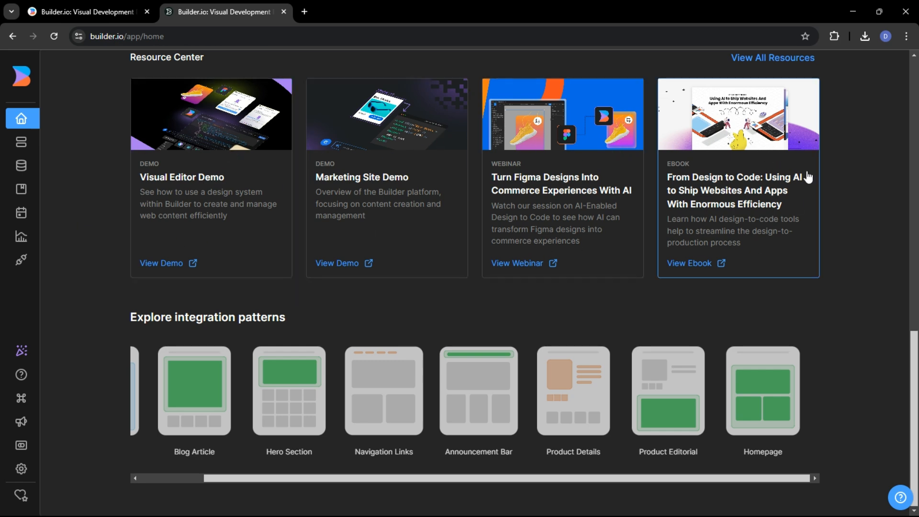
pyautogui.moveTo(6, 116)
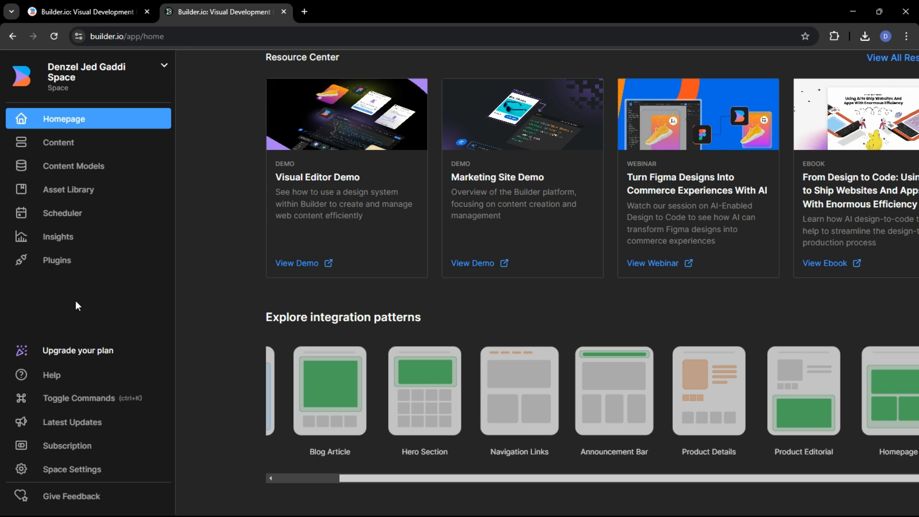
pyautogui.moveTo(100, 296)
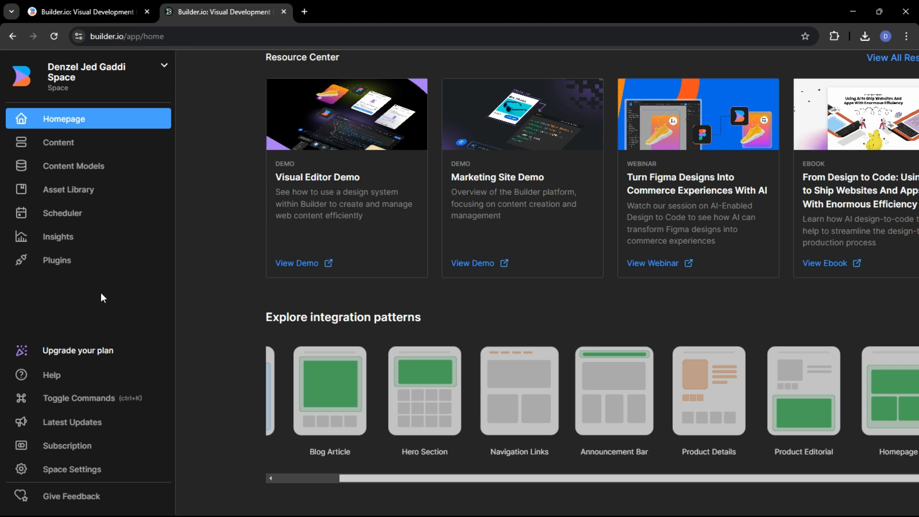
pyautogui.moveTo(35, 123)
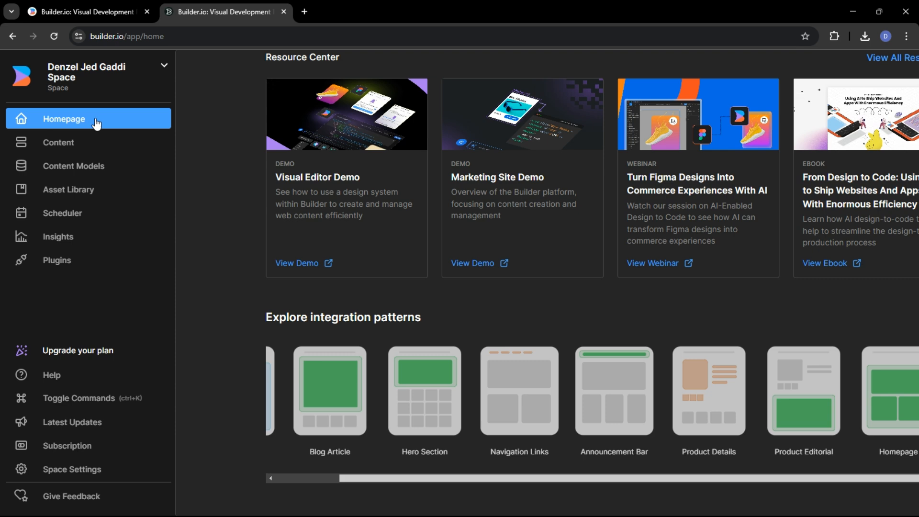
# - Return to the app home dashboard, then go to the Content section listing the draft Page entry
pyautogui.click(165, 65)
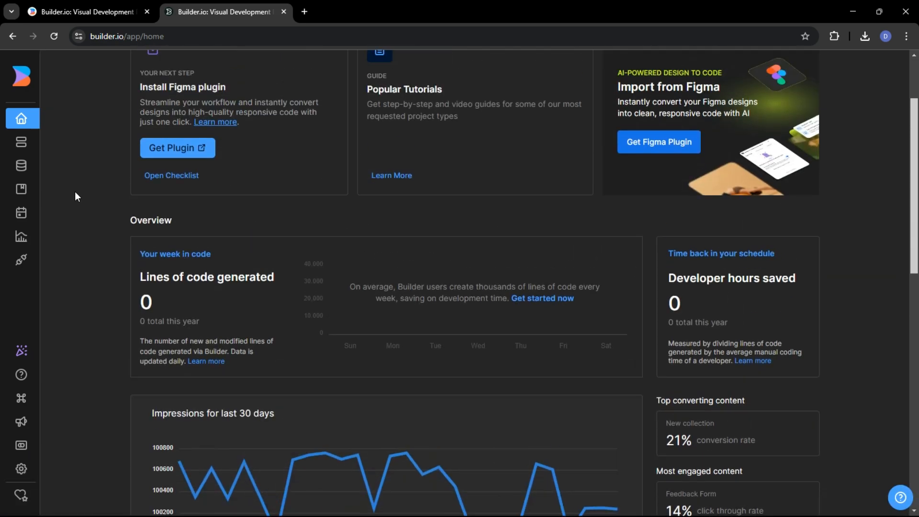
pyautogui.scroll(3)
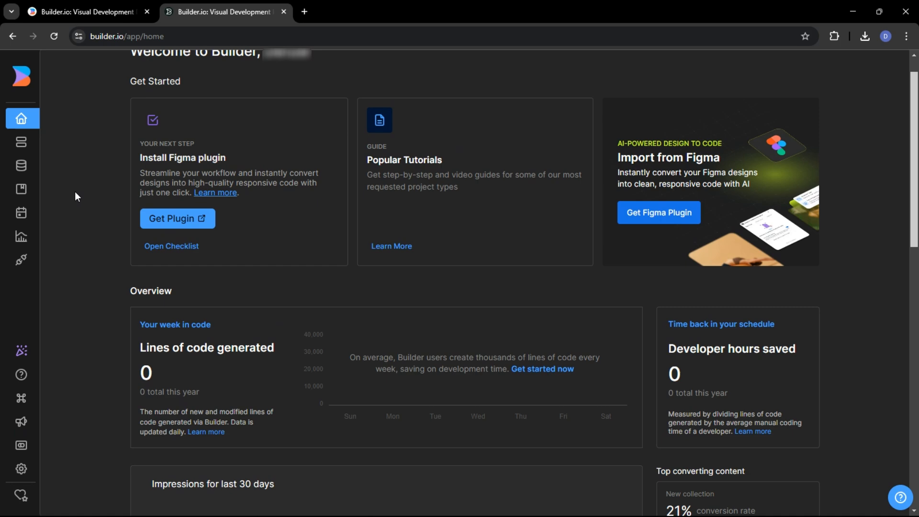
pyautogui.scroll(-3)
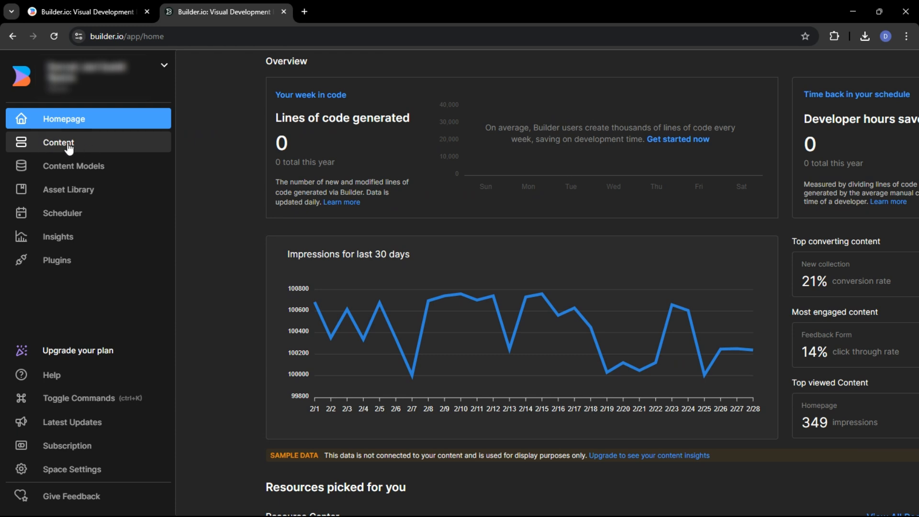
pyautogui.moveTo(75, 165)
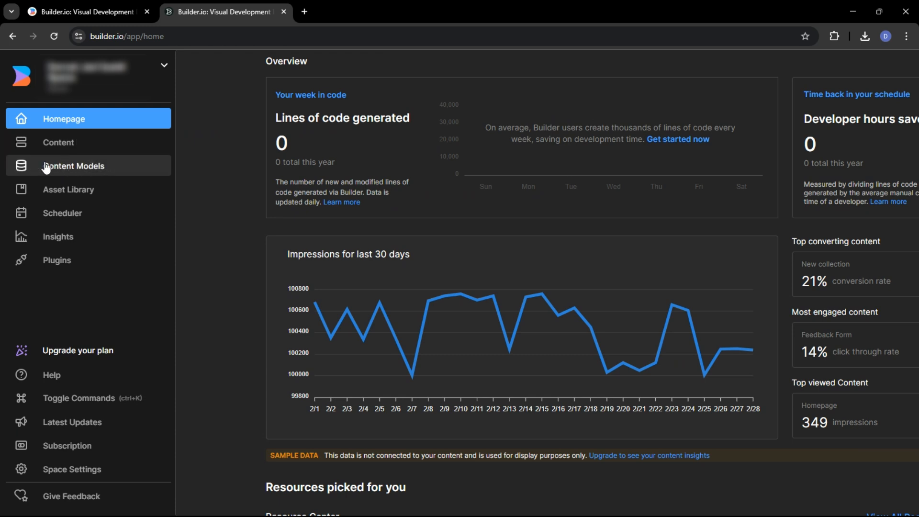
pyautogui.moveTo(68, 190)
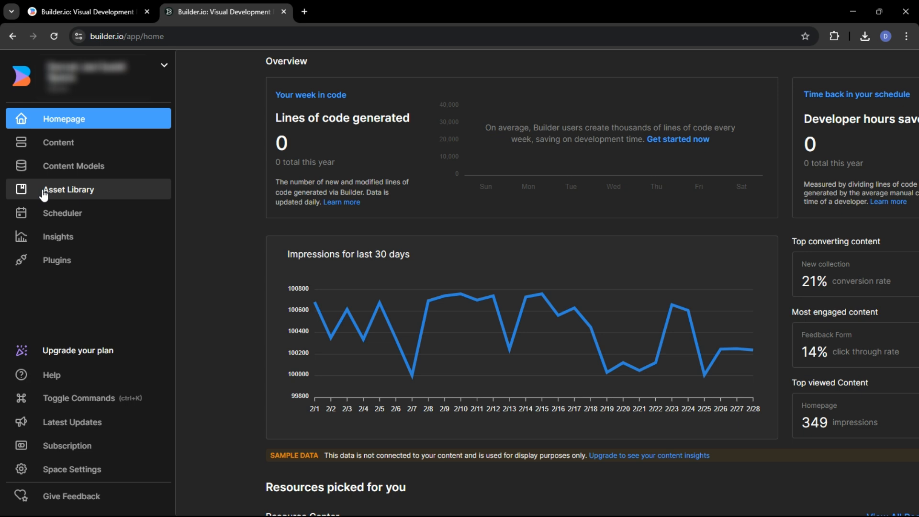
pyautogui.moveTo(59, 237)
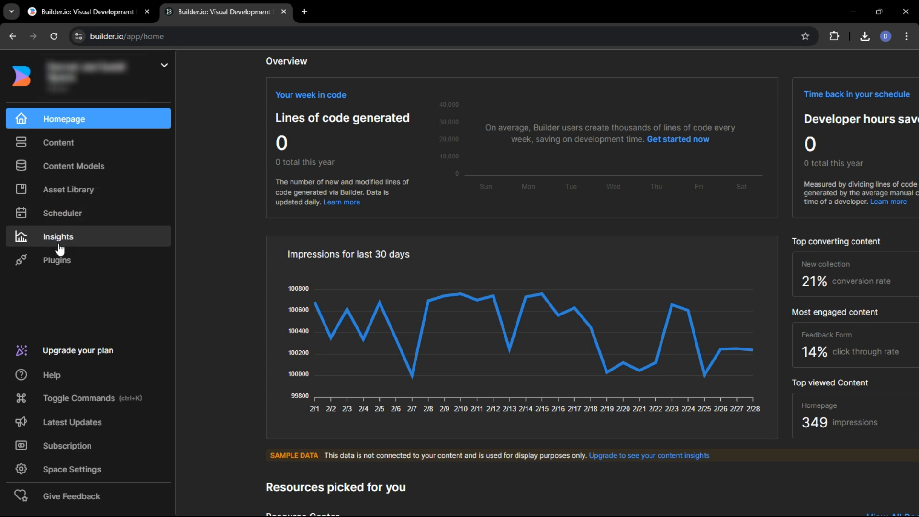
pyautogui.moveTo(95, 156)
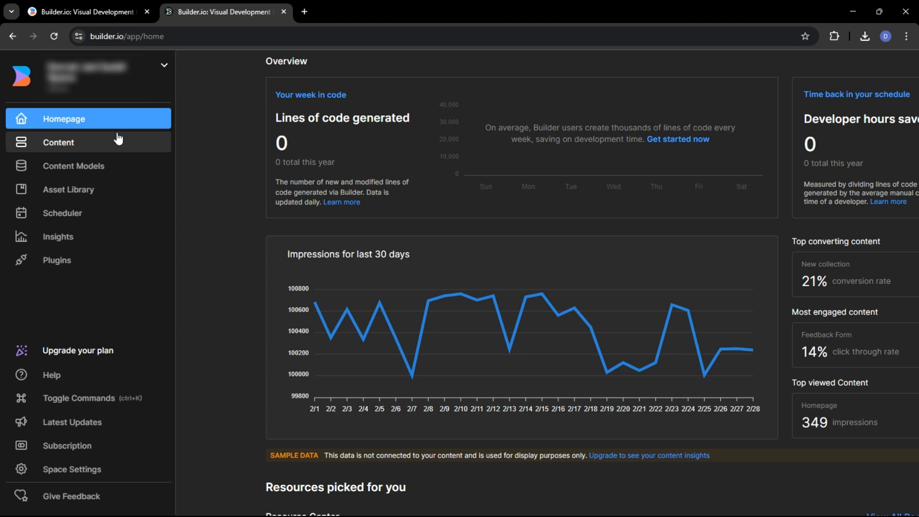
pyautogui.moveTo(103, 140)
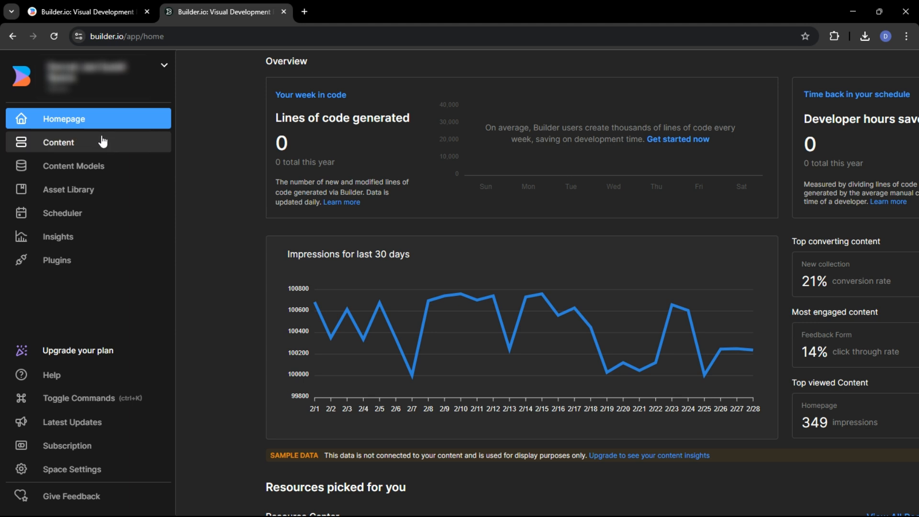
pyautogui.click(58, 142)
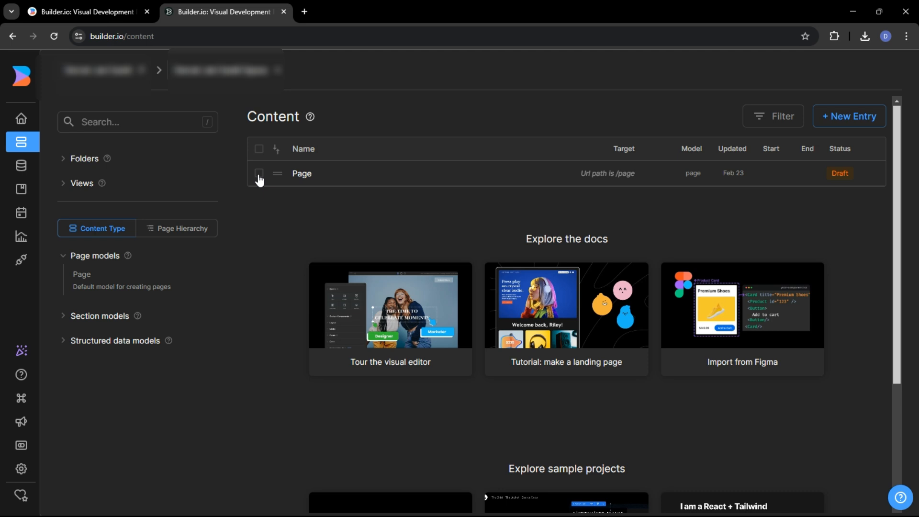
# - Expand the Folders and Structured data models groups and scroll to Explore sample projects
pyautogui.click(258, 178)
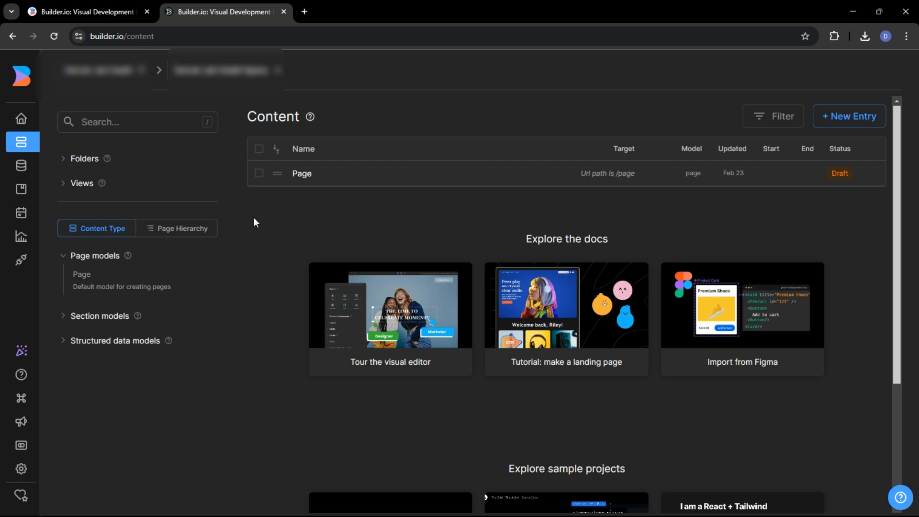
pyautogui.click(84, 157)
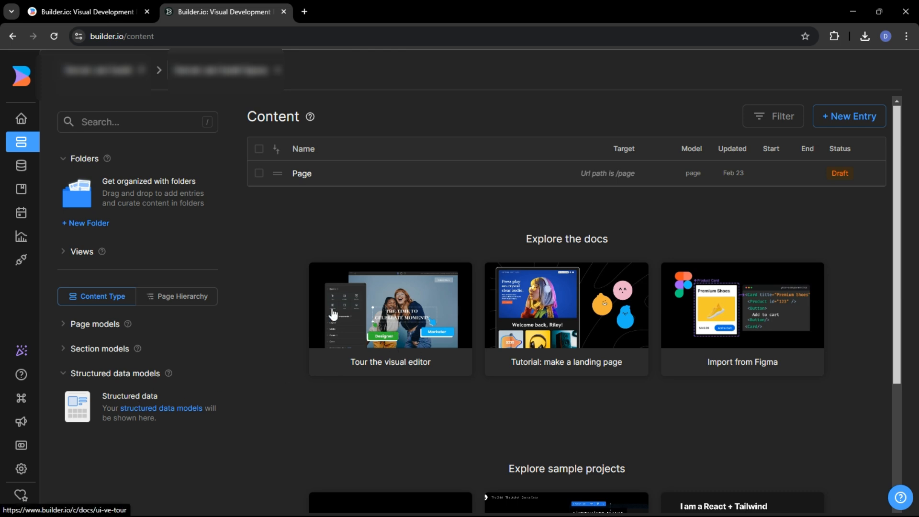
pyautogui.moveTo(737, 348)
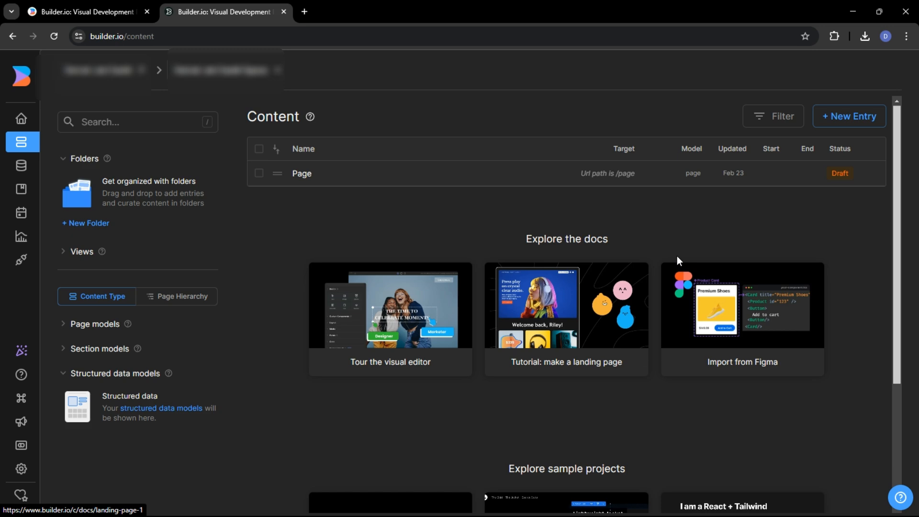
pyautogui.moveTo(842, 221)
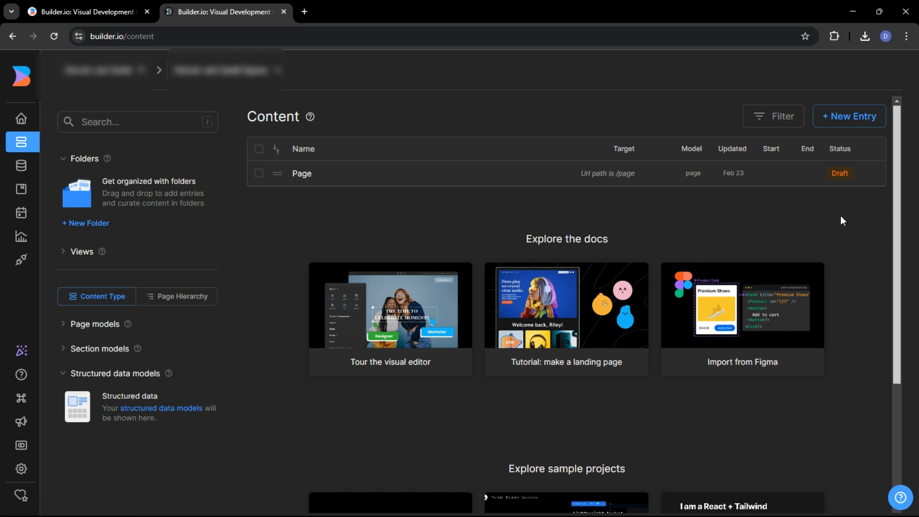
pyautogui.scroll(-3)
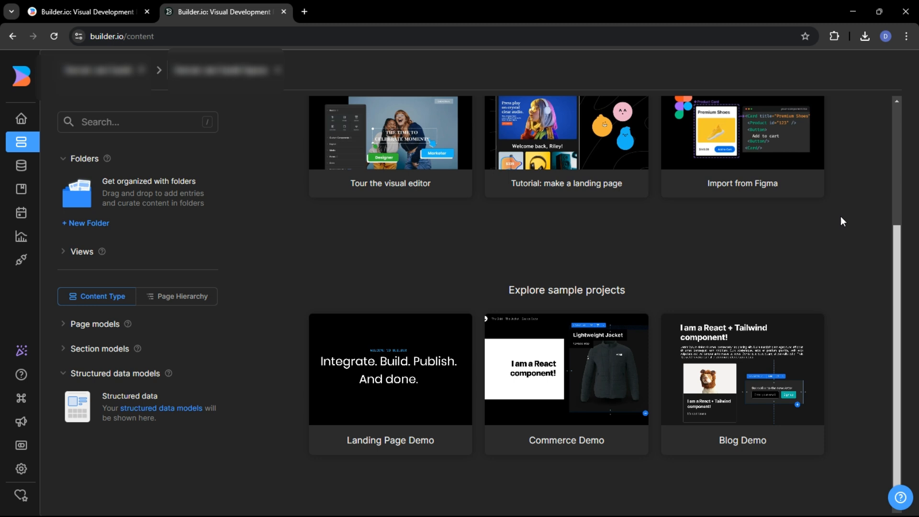
pyautogui.moveTo(839, 224)
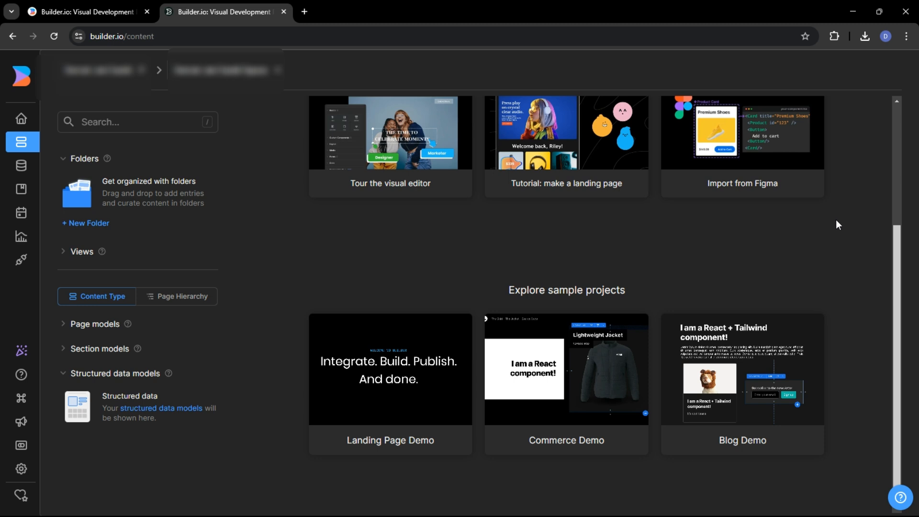
pyautogui.moveTo(561, 414)
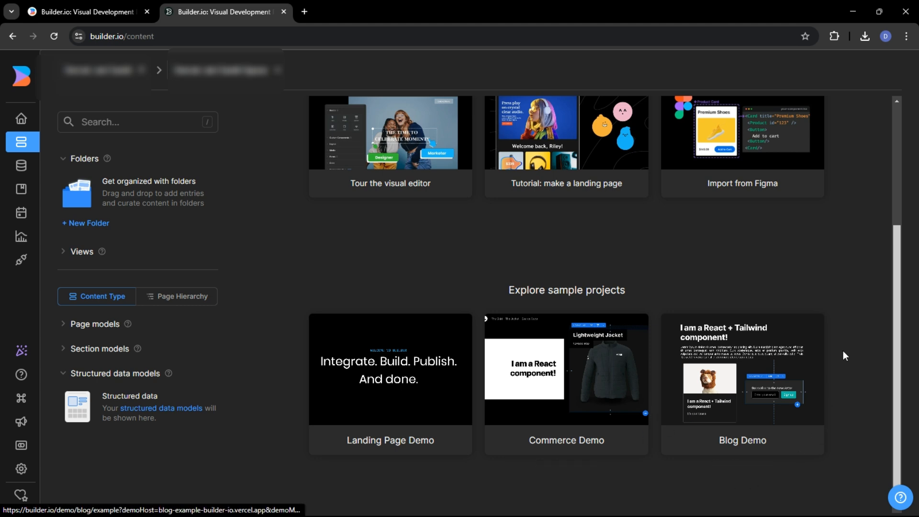
pyautogui.moveTo(833, 271)
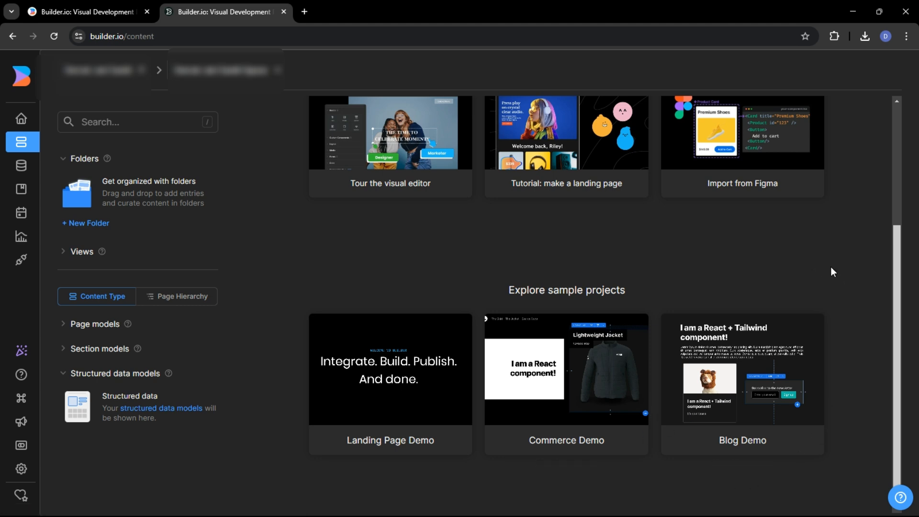
pyautogui.moveTo(824, 276)
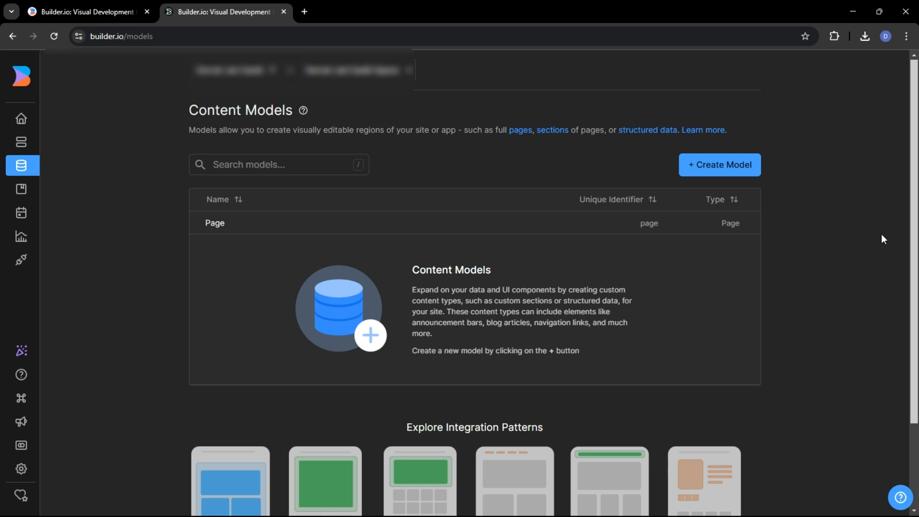
# - Scroll to Explore Integration Patterns and move the carousel right to Product Editorial and Homepage
pyautogui.scroll(-3)
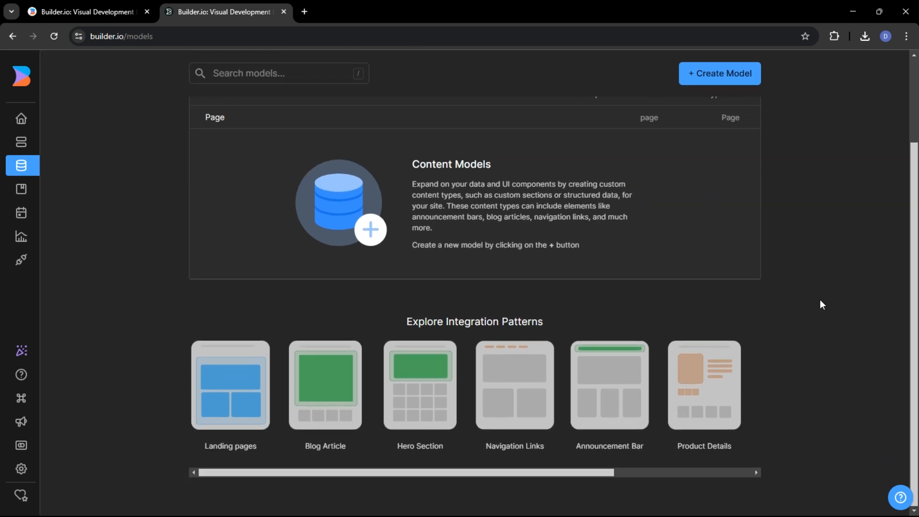
pyautogui.hscroll(3)
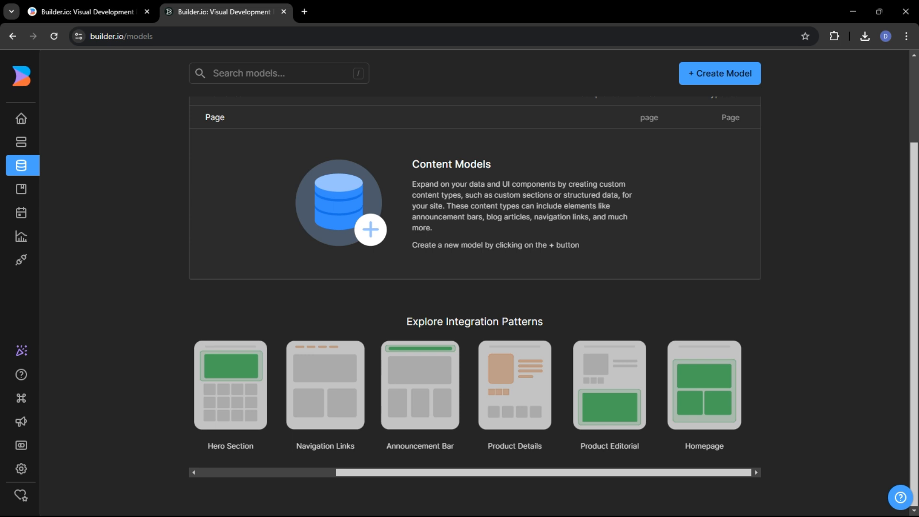
pyautogui.moveTo(756, 441)
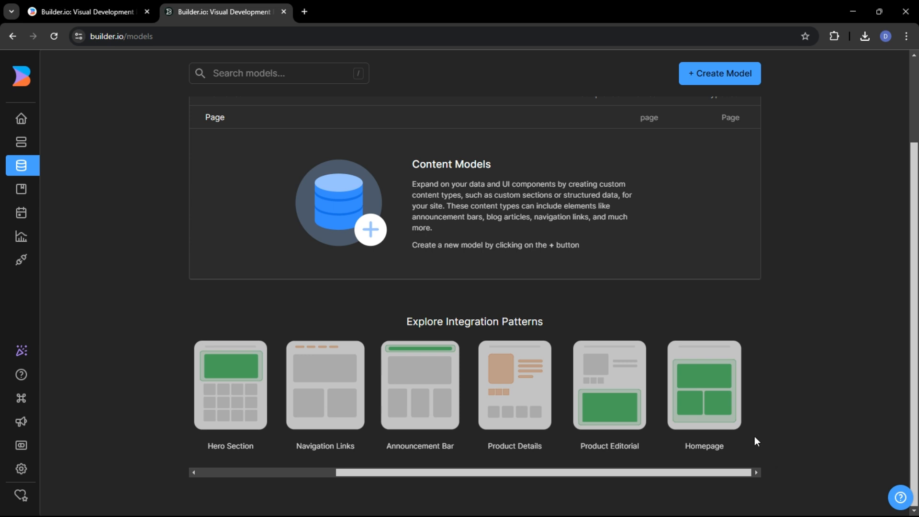
pyautogui.moveTo(53, 227)
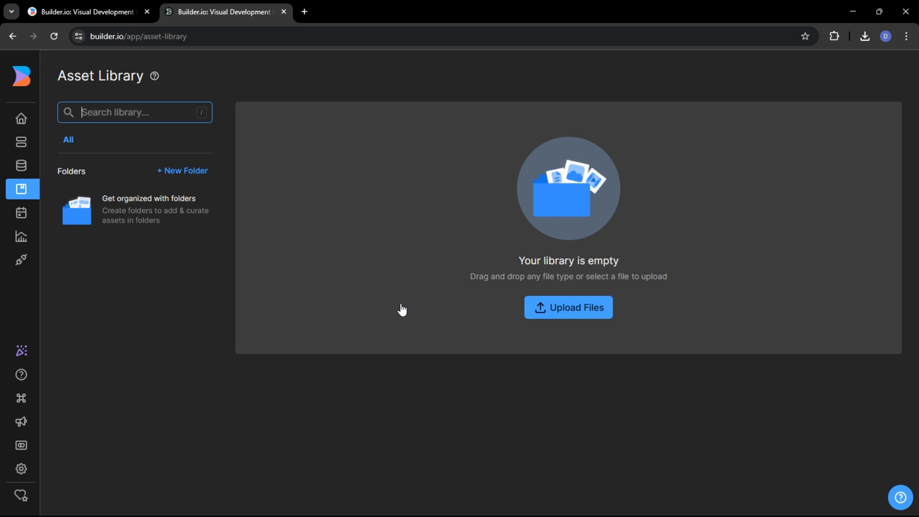
pyautogui.moveTo(432, 327)
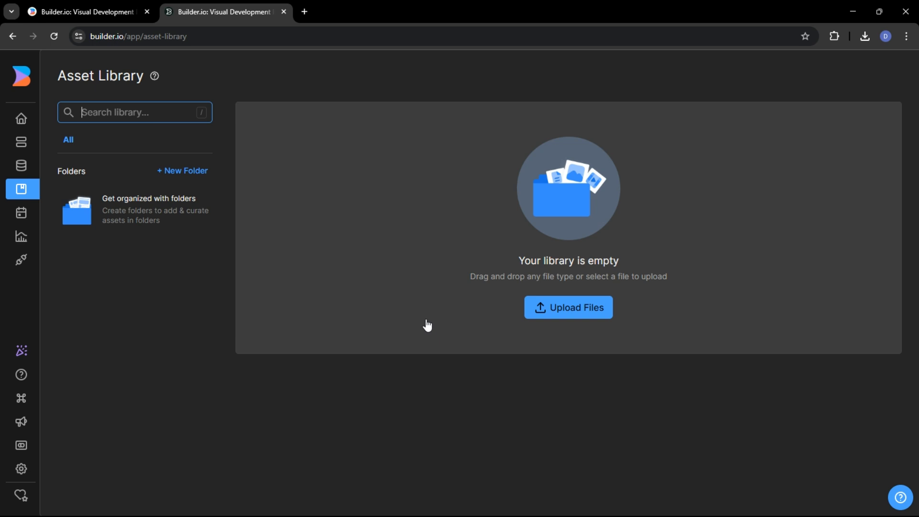
pyautogui.moveTo(343, 301)
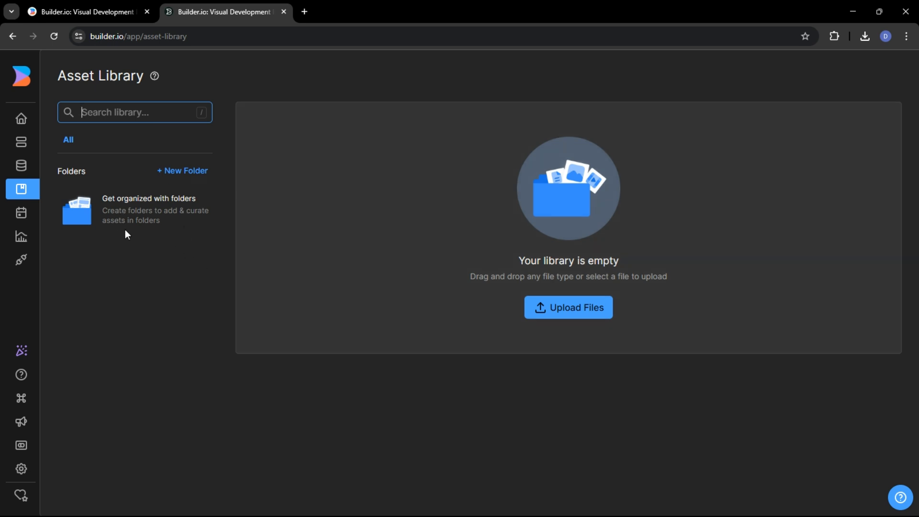
pyautogui.moveTo(814, 403)
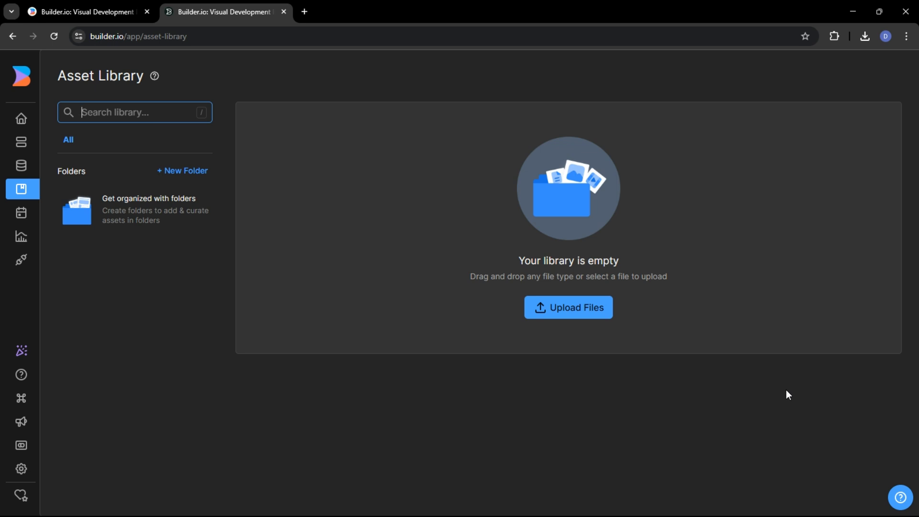
pyautogui.moveTo(736, 442)
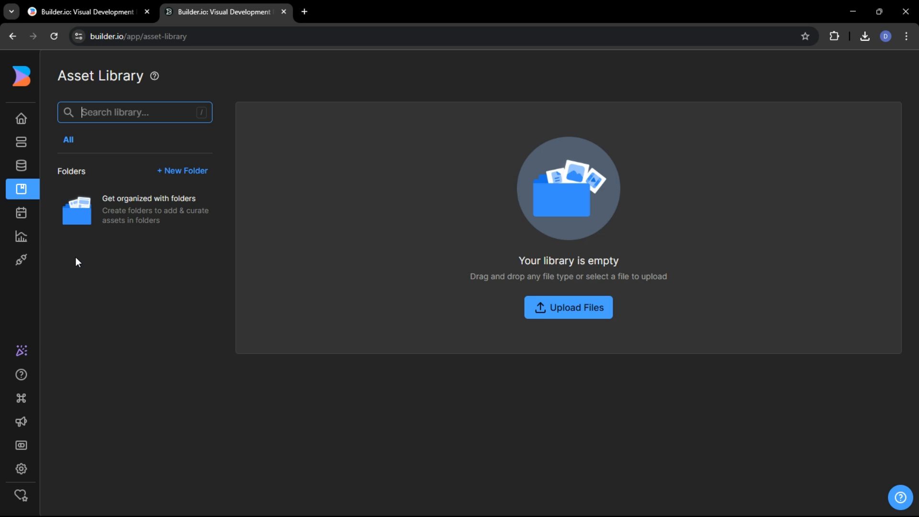
# - Go to the Scheduler calendar view from the empty Asset Library
pyautogui.click(21, 212)
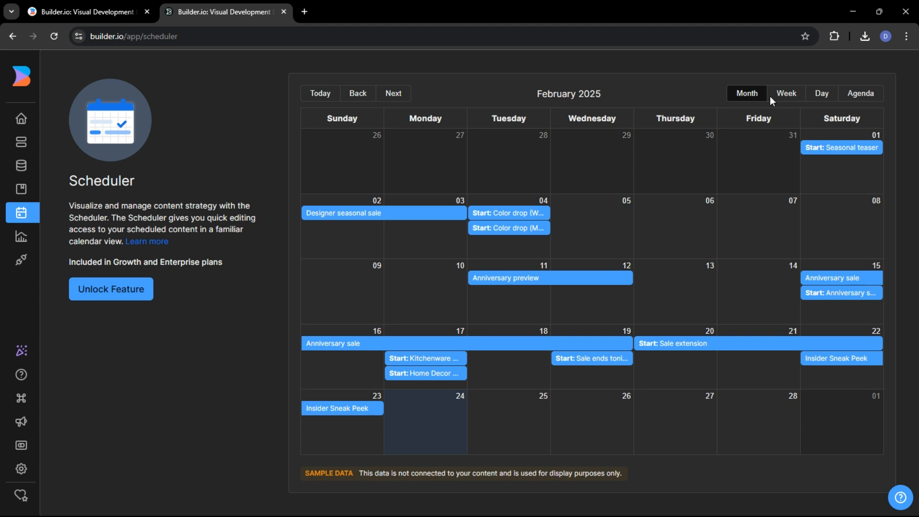
pyautogui.moveTo(816, 99)
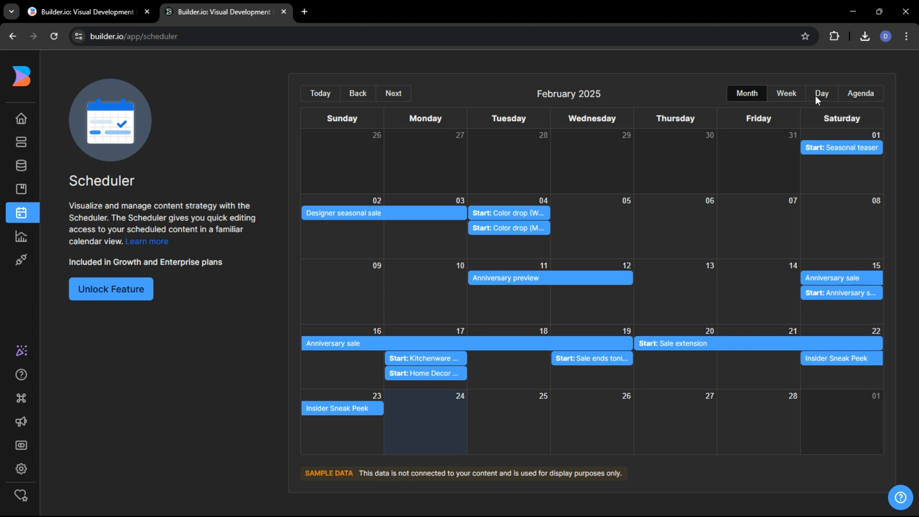
pyautogui.moveTo(823, 98)
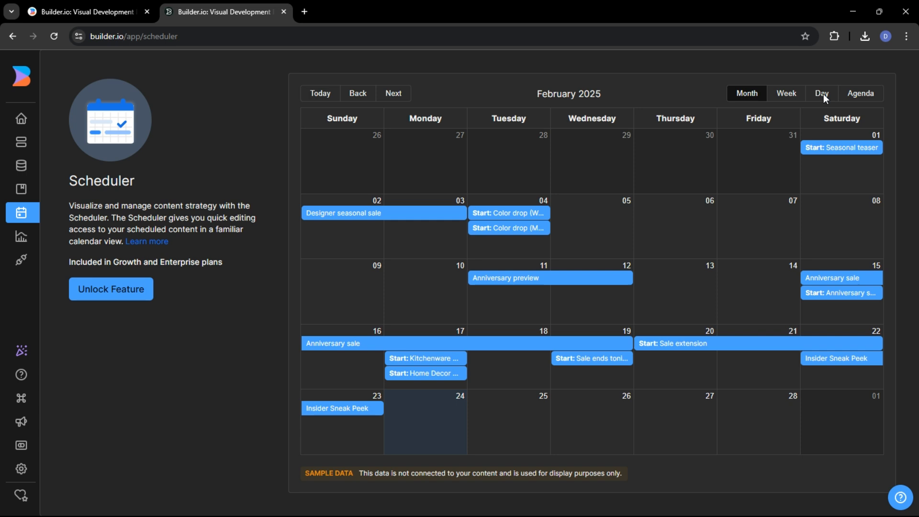
pyautogui.moveTo(370, 156)
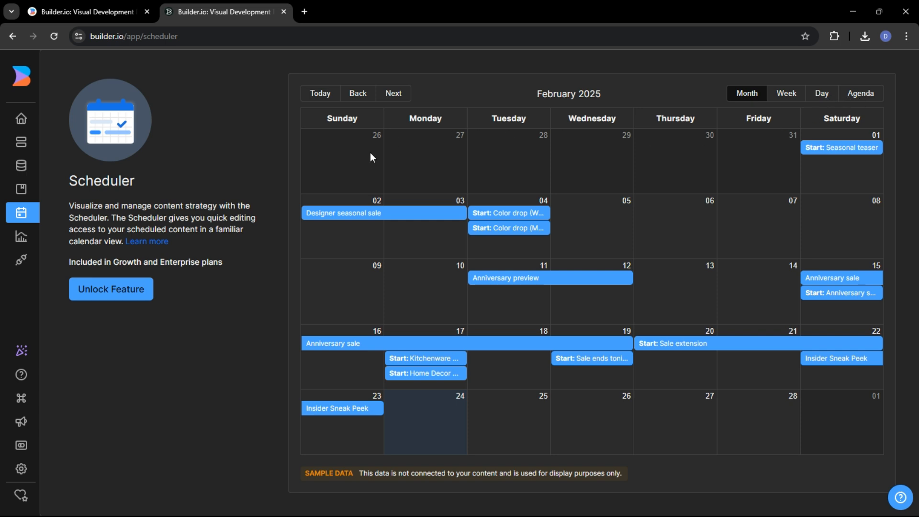
pyautogui.moveTo(364, 93)
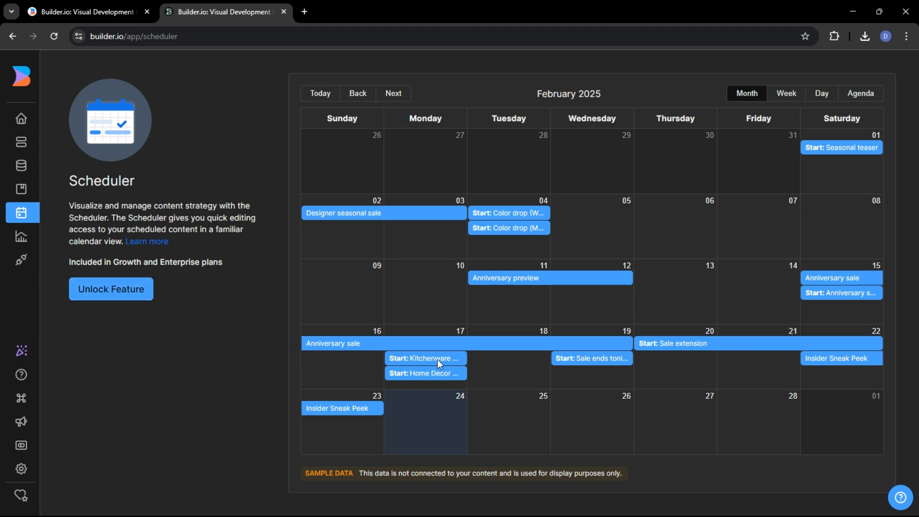
pyautogui.moveTo(403, 481)
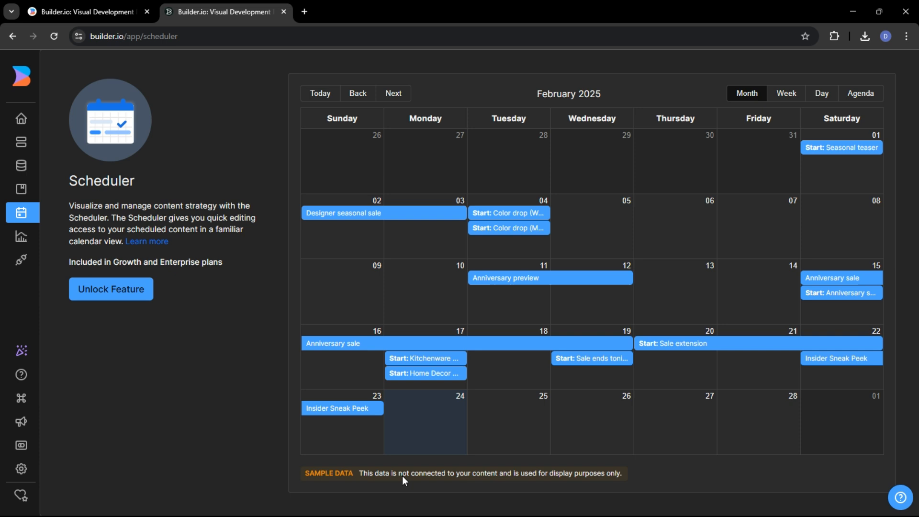
pyautogui.moveTo(648, 477)
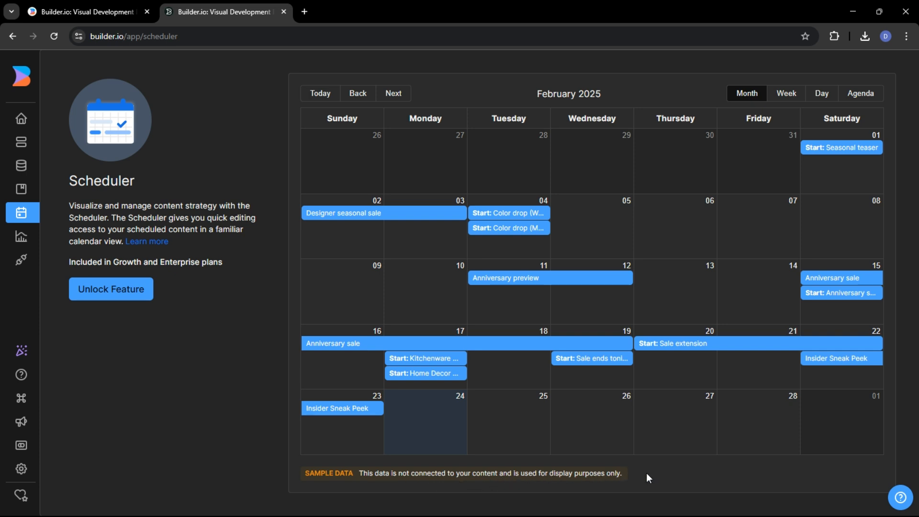
pyautogui.moveTo(163, 347)
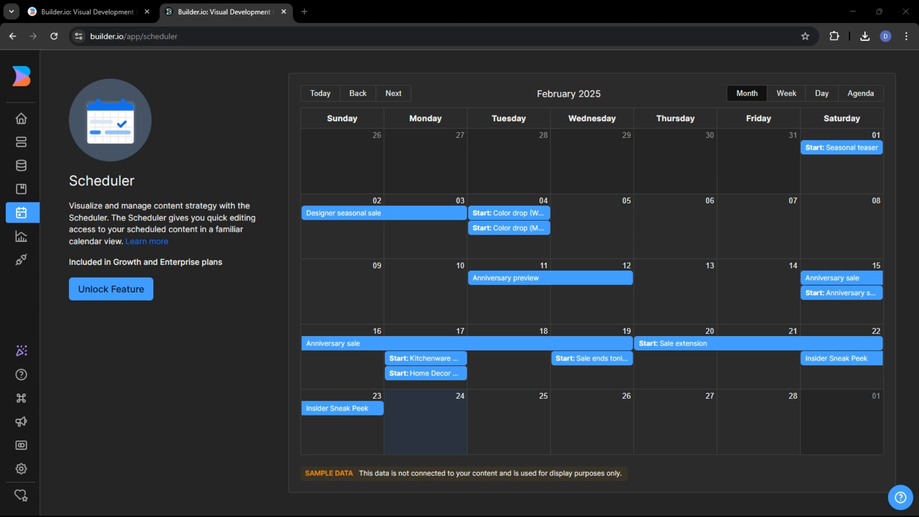
pyautogui.moveTo(200, 366)
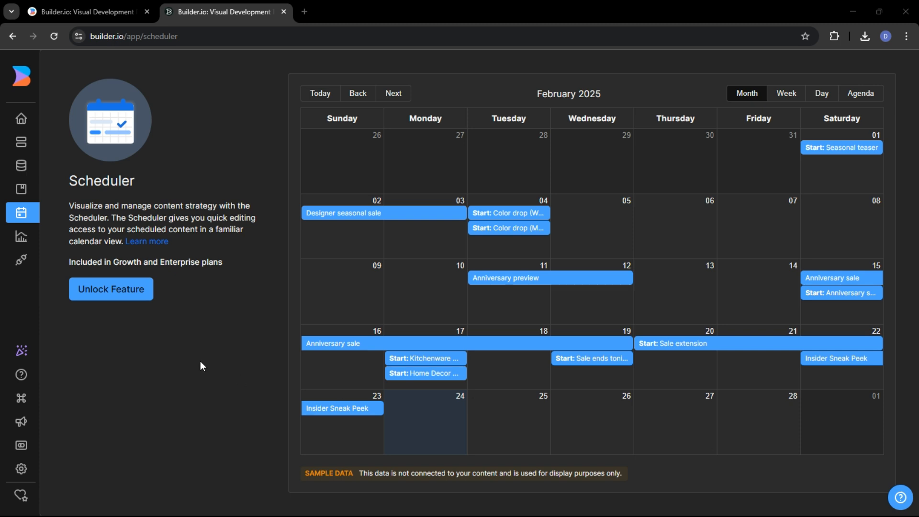
pyautogui.moveTo(32, 281)
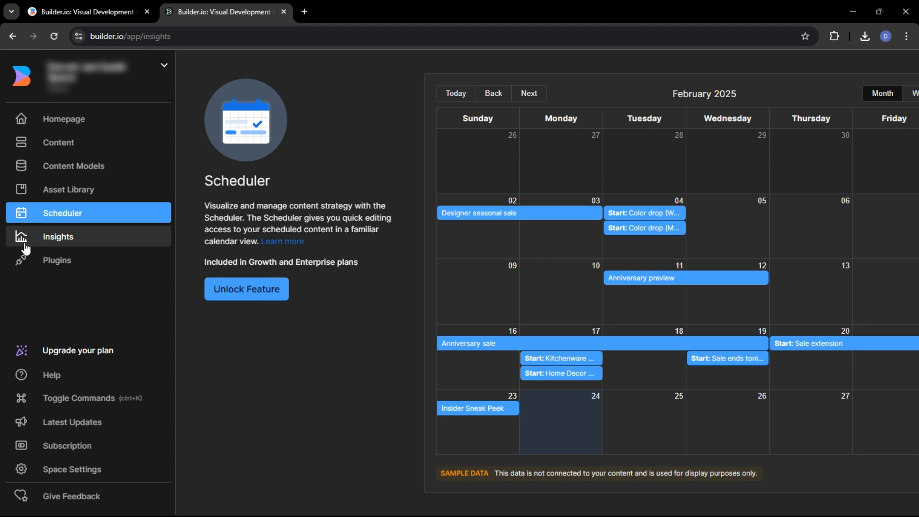
# - View Insights conversions broken down by page with Advanced Filters expanded
pyautogui.click(58, 236)
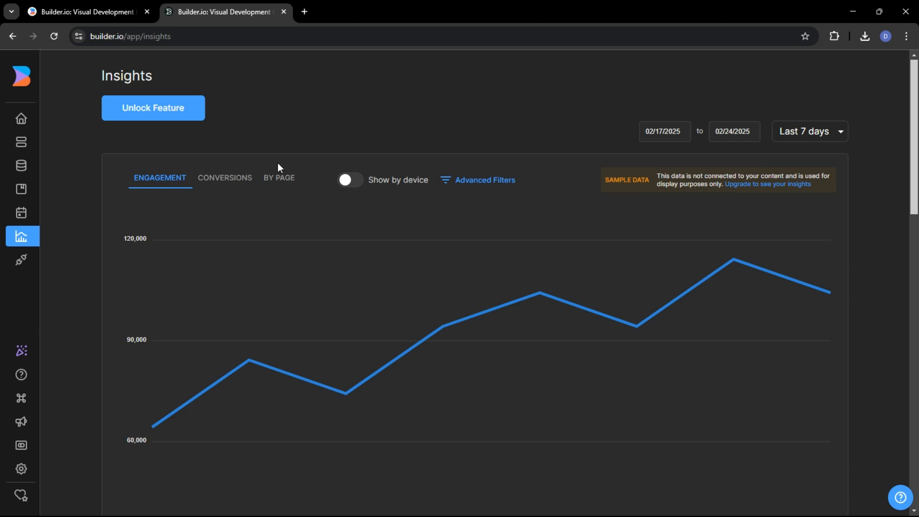
pyautogui.moveTo(152, 426)
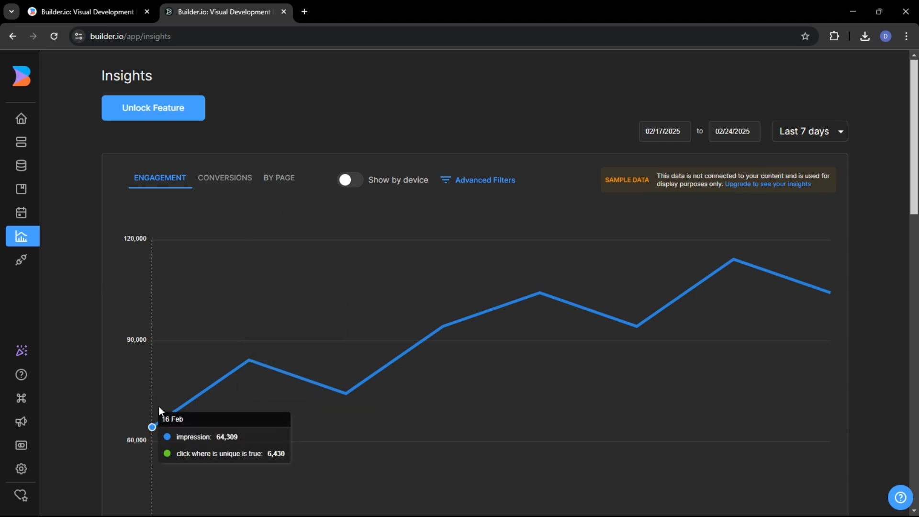
pyautogui.moveTo(249, 359)
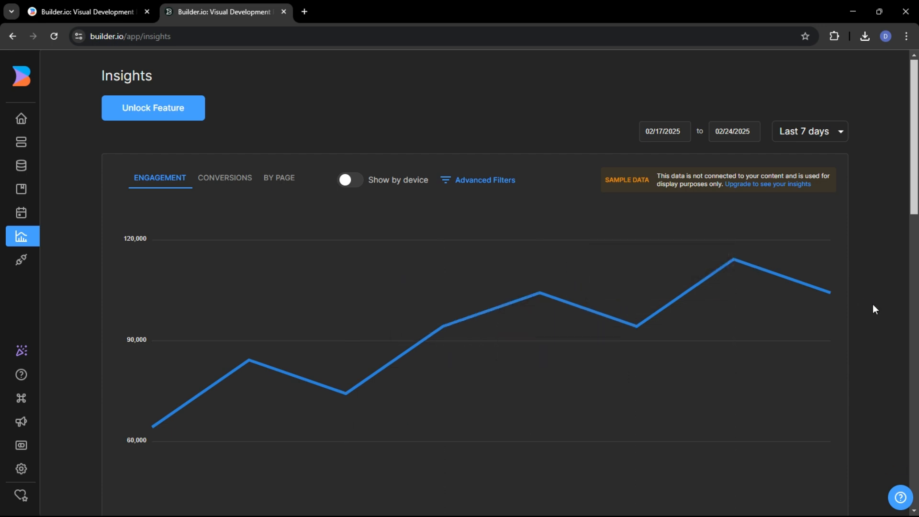
pyautogui.click(224, 179)
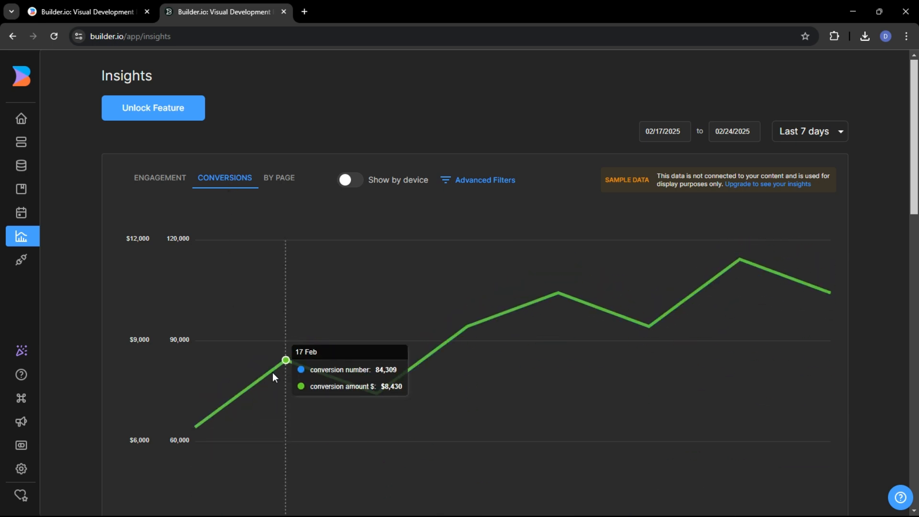
pyautogui.moveTo(648, 326)
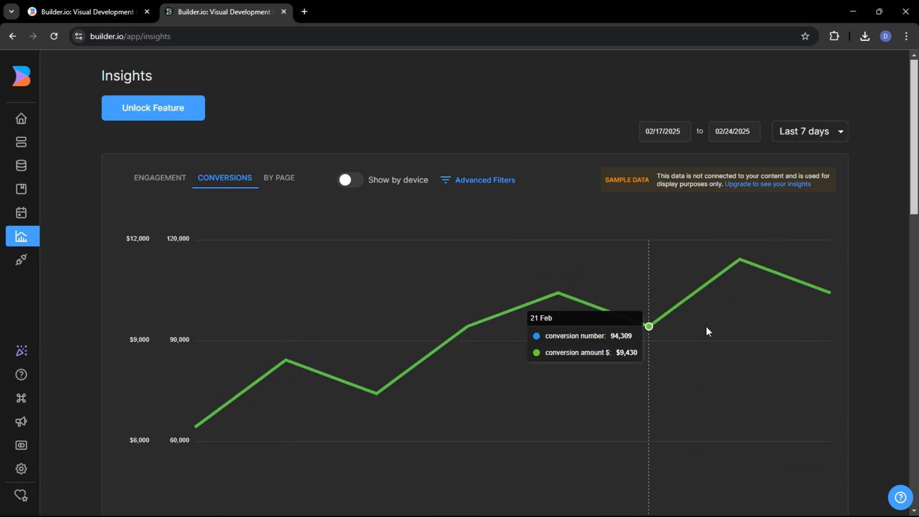
pyautogui.moveTo(286, 192)
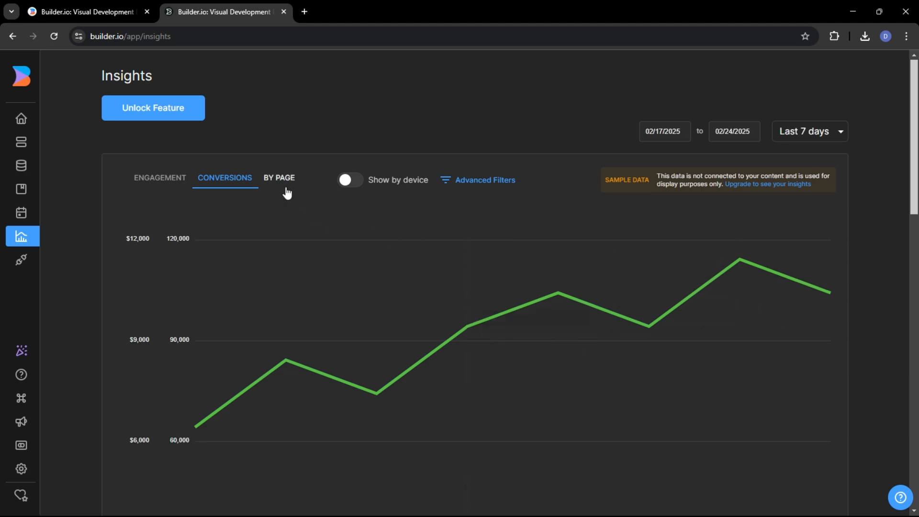
pyautogui.click(279, 179)
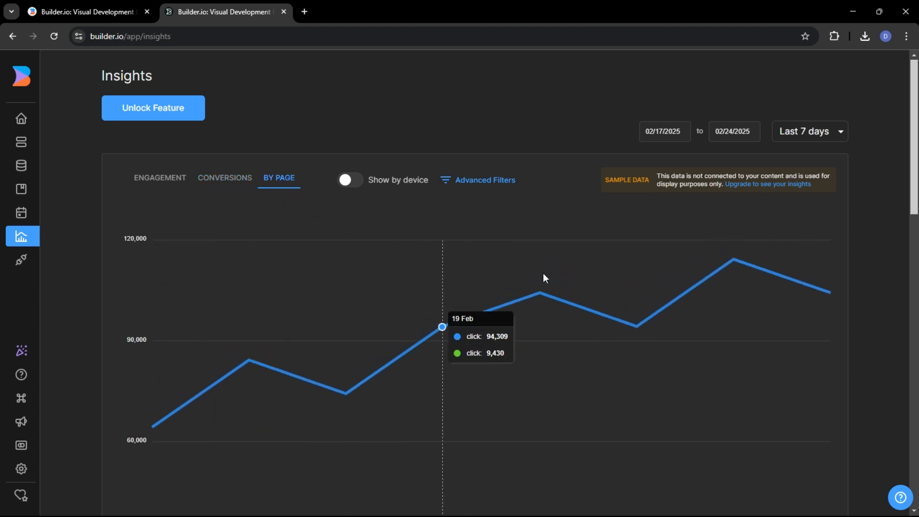
pyautogui.moveTo(889, 306)
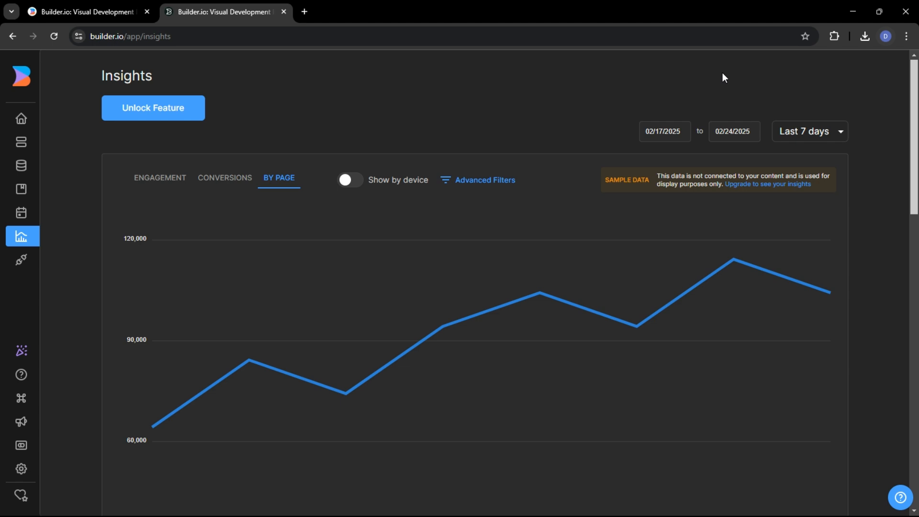
pyautogui.moveTo(303, 157)
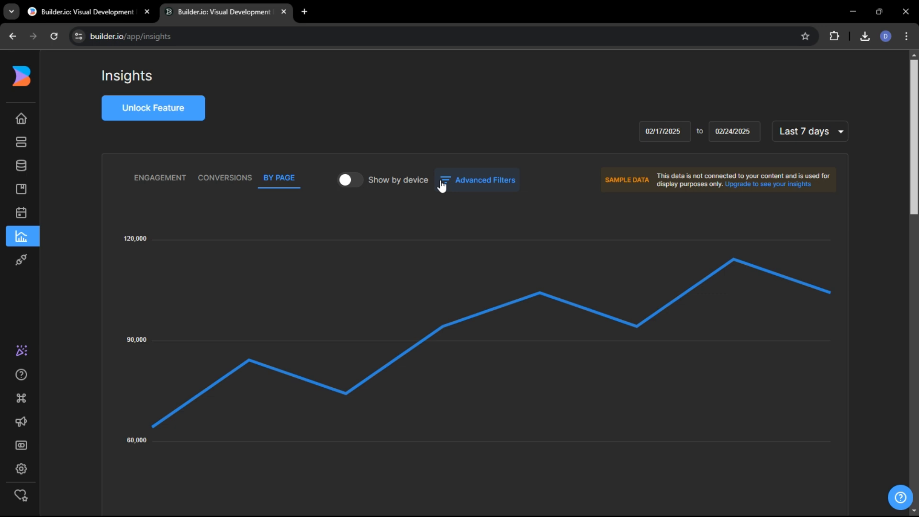
pyautogui.click(484, 180)
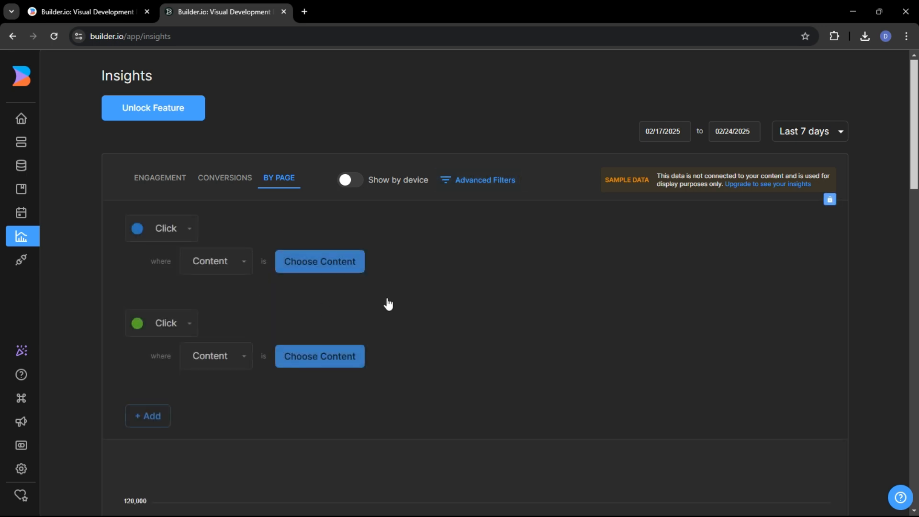
# - Scroll to the top converting, most engaged and top viewed content tables
pyautogui.scroll(-3)
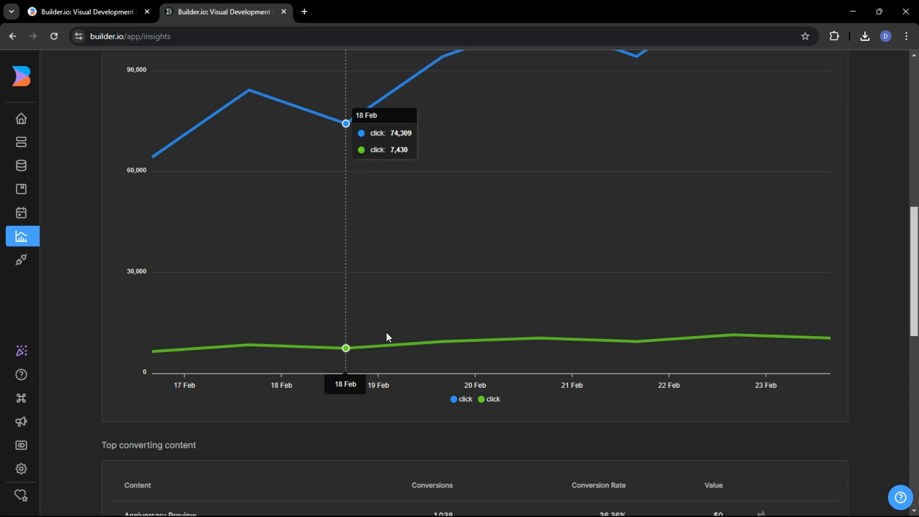
pyautogui.scroll(-3)
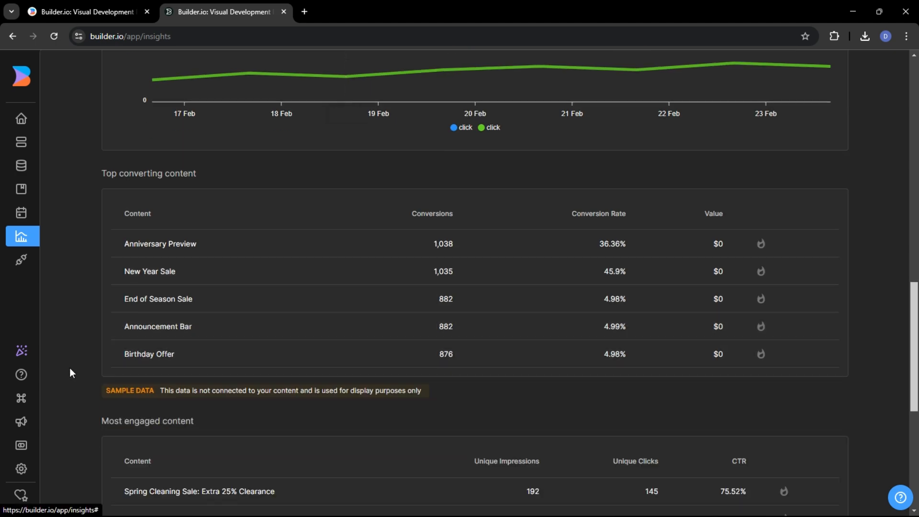
pyautogui.scroll(-3)
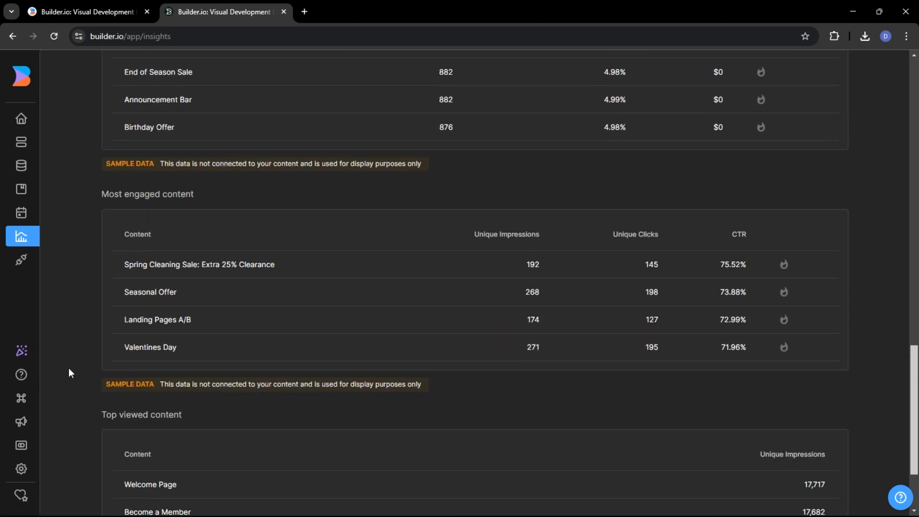
pyautogui.scroll(-3)
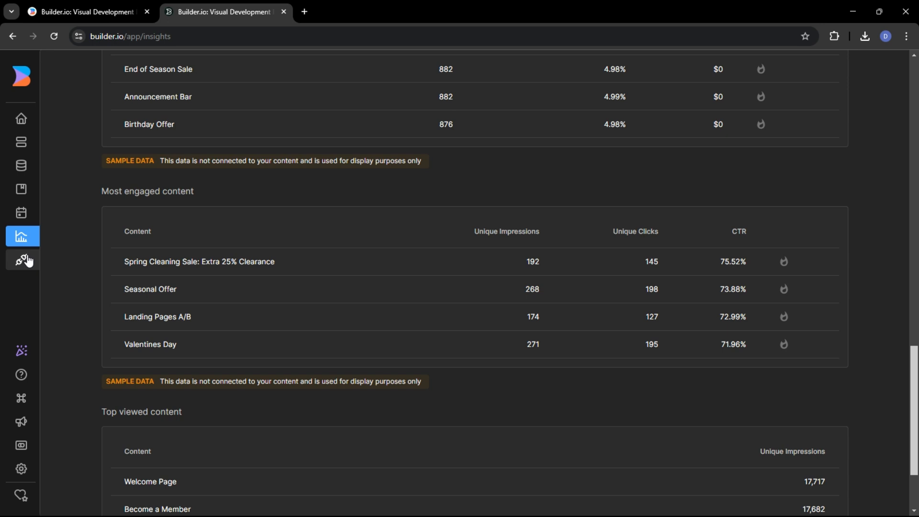
# - Browse the Plugins page down through plugin options to the framework integrations list
pyautogui.click(22, 259)
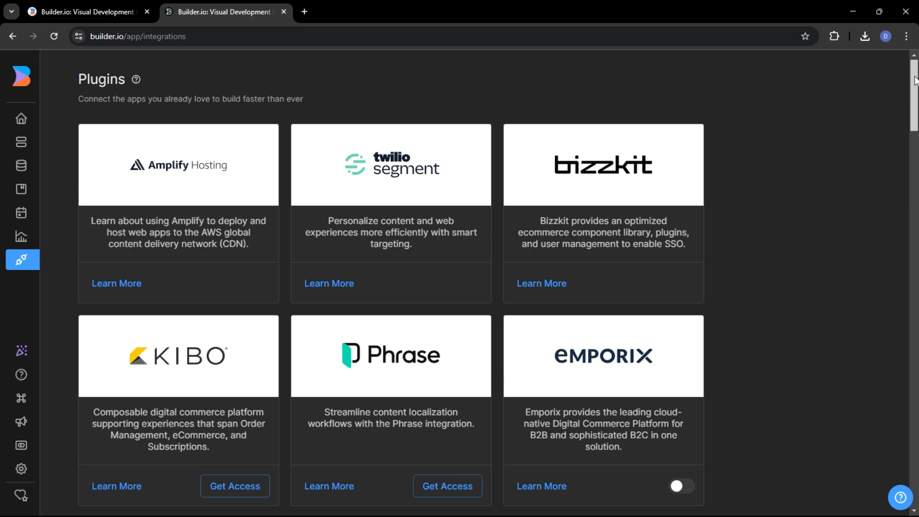
pyautogui.scroll(-3)
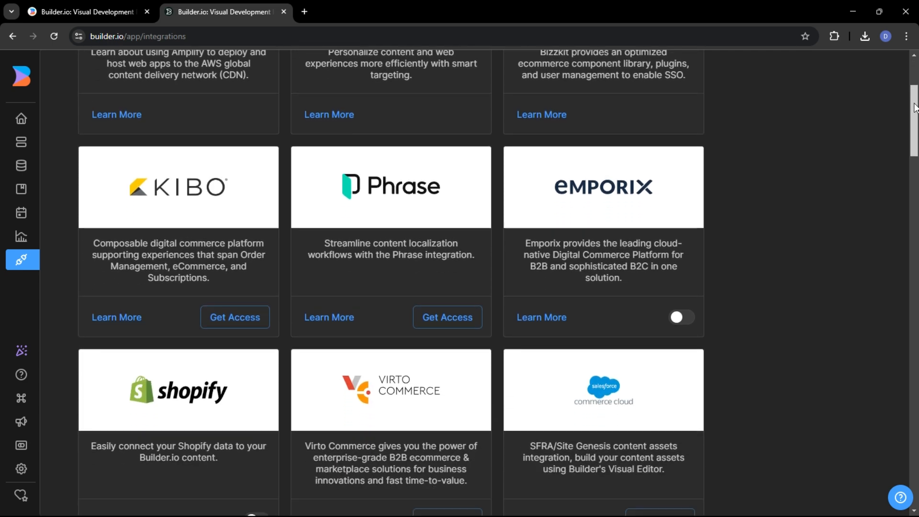
pyautogui.scroll(-3)
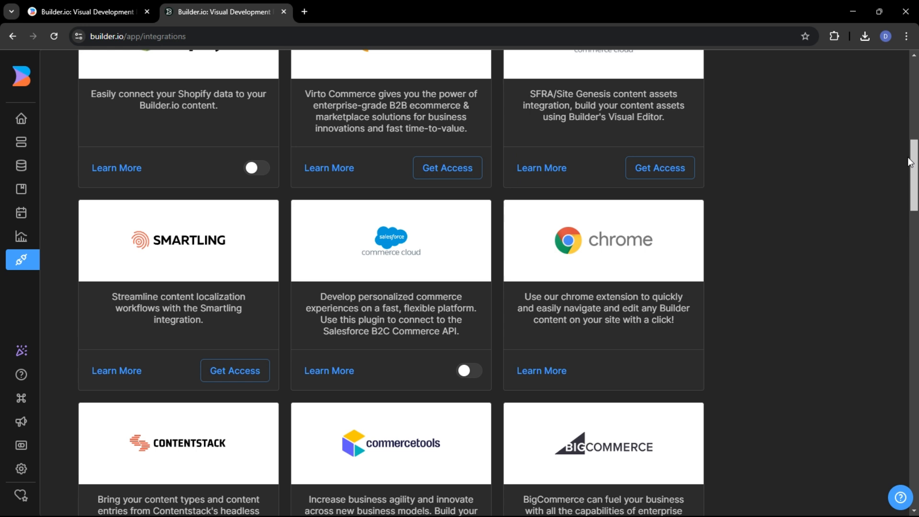
pyautogui.scroll(-3)
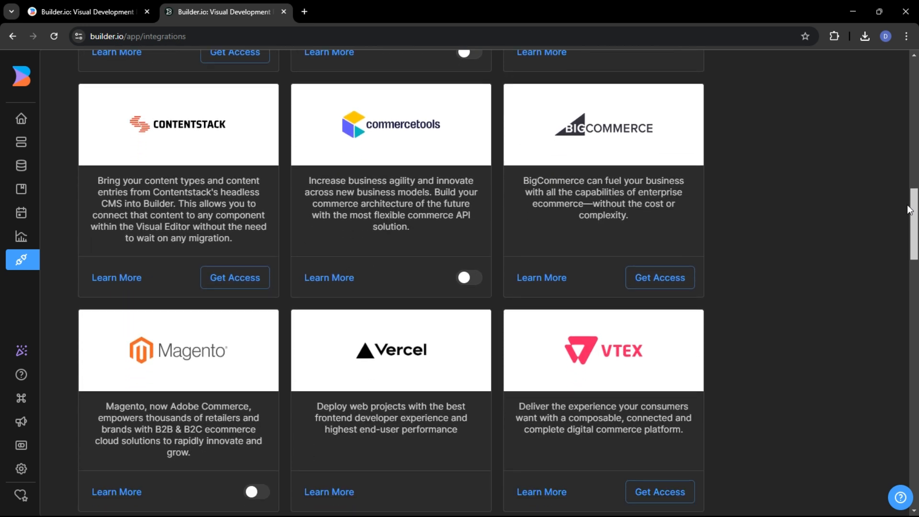
pyautogui.scroll(-3)
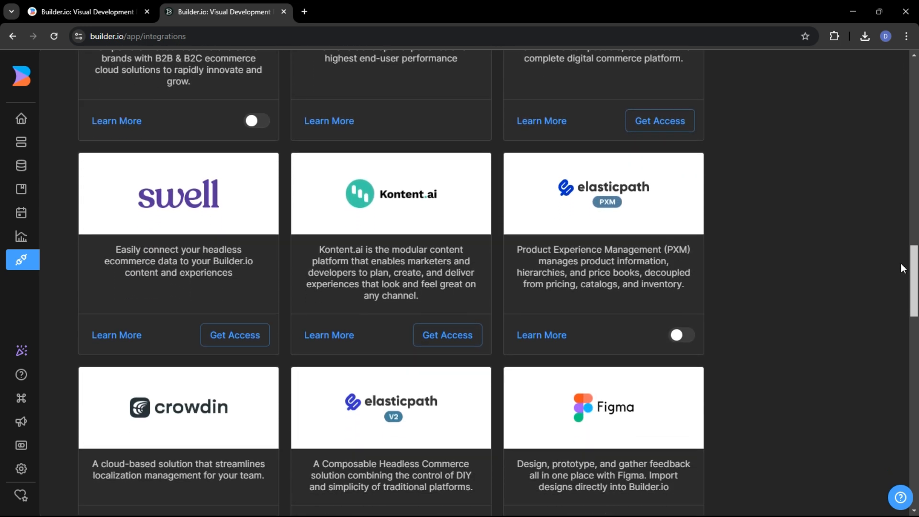
pyautogui.scroll(-3)
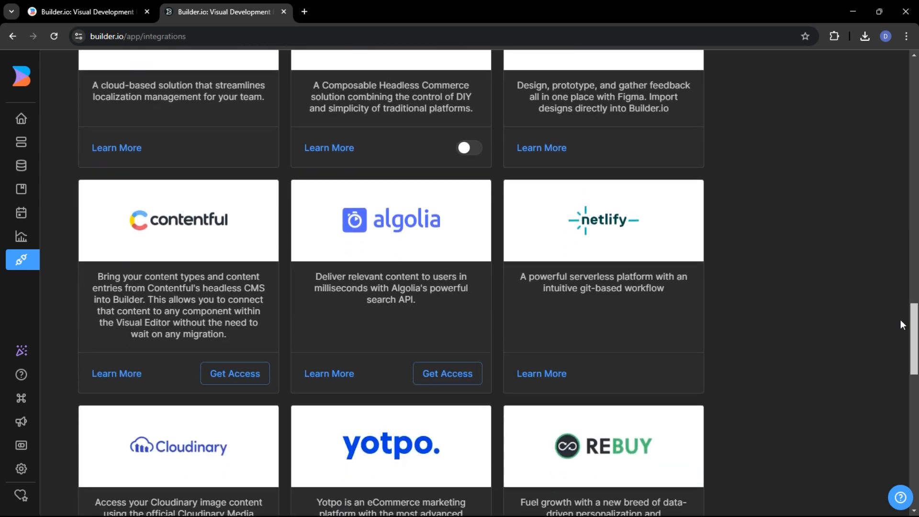
pyautogui.scroll(-3)
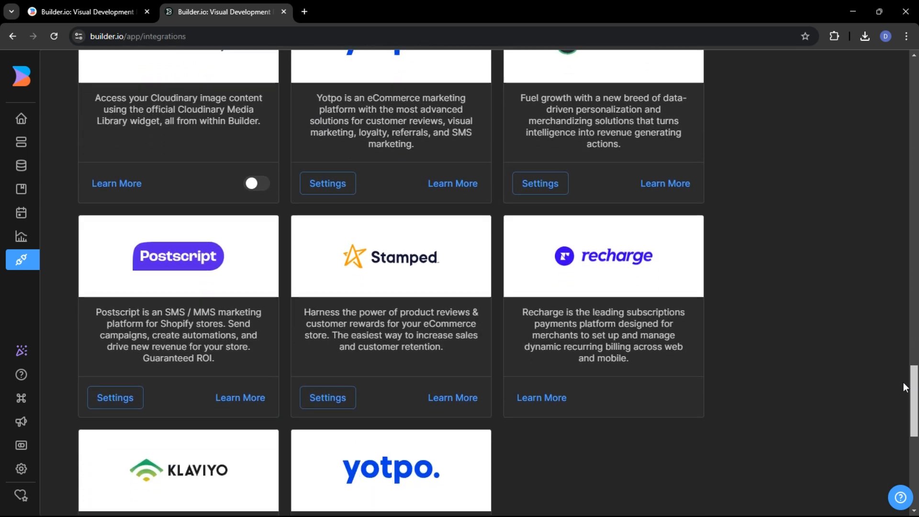
pyautogui.scroll(-3)
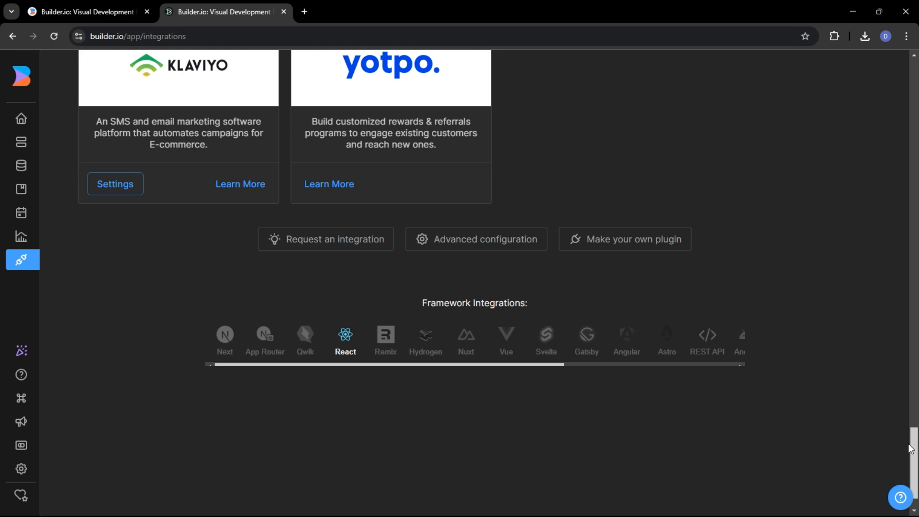
pyautogui.scroll(-3)
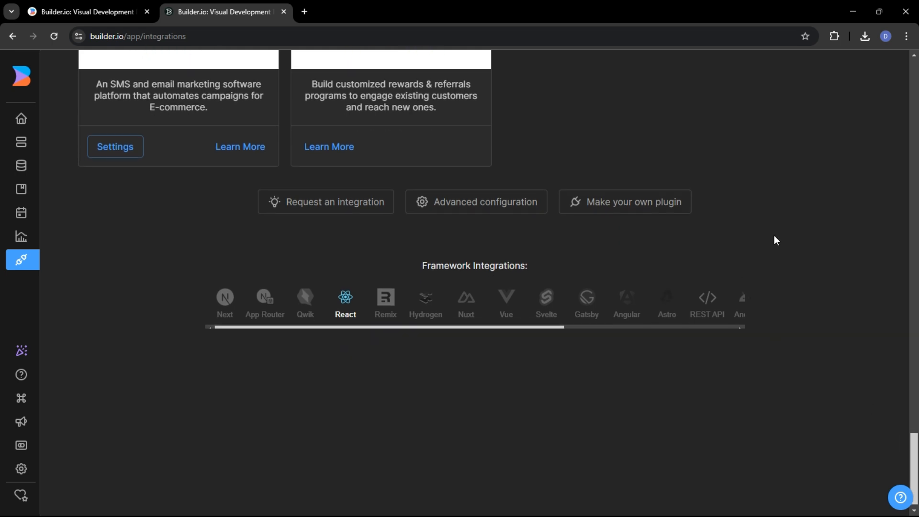
pyautogui.click(706, 301)
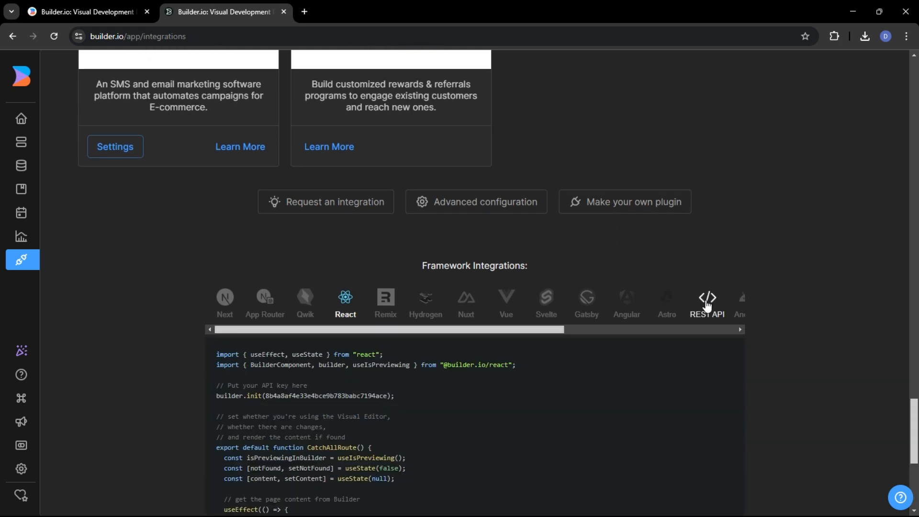
pyautogui.scroll(-3)
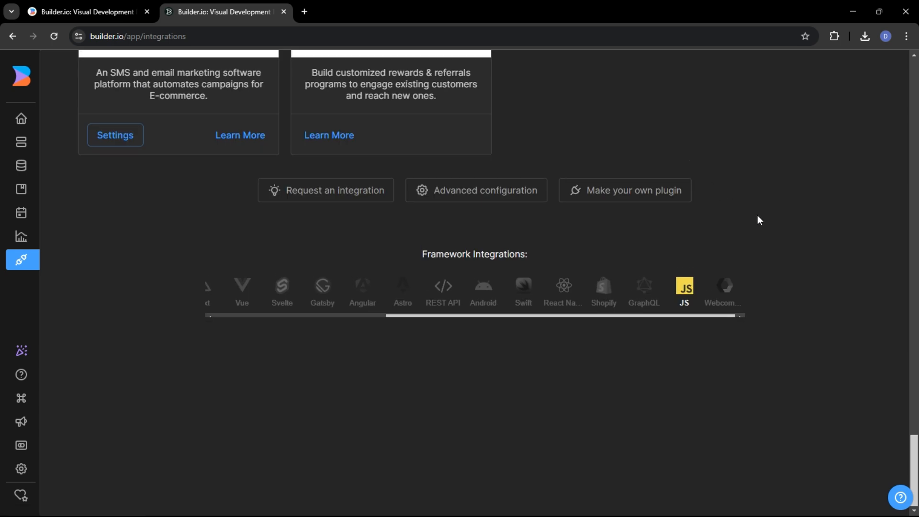
pyautogui.moveTo(752, 234)
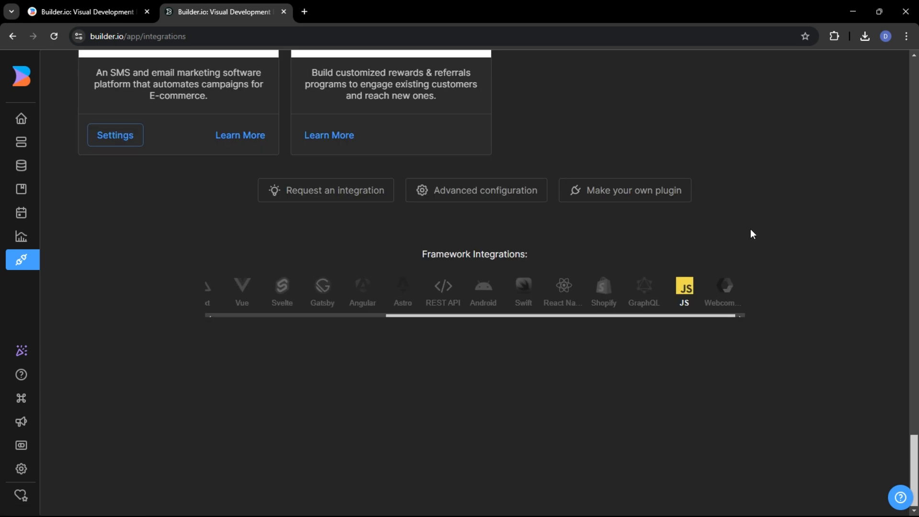
pyautogui.moveTo(719, 254)
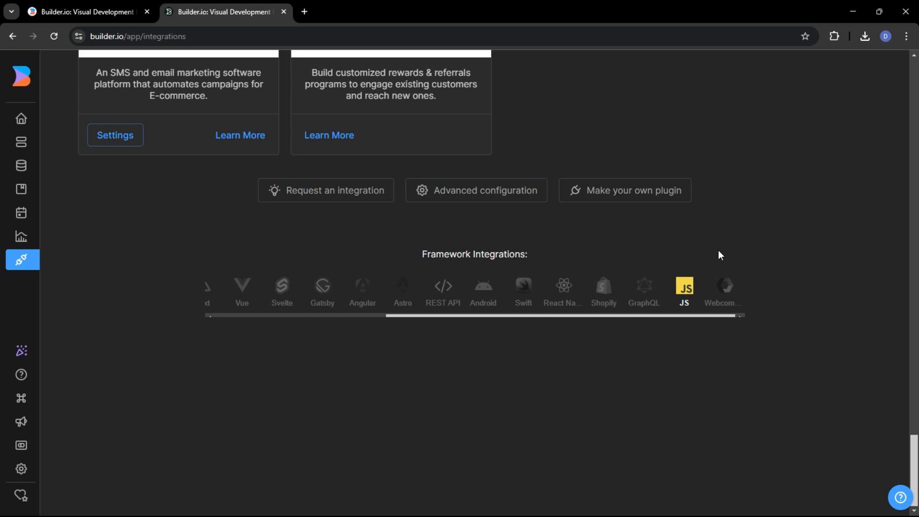
pyautogui.moveTo(707, 248)
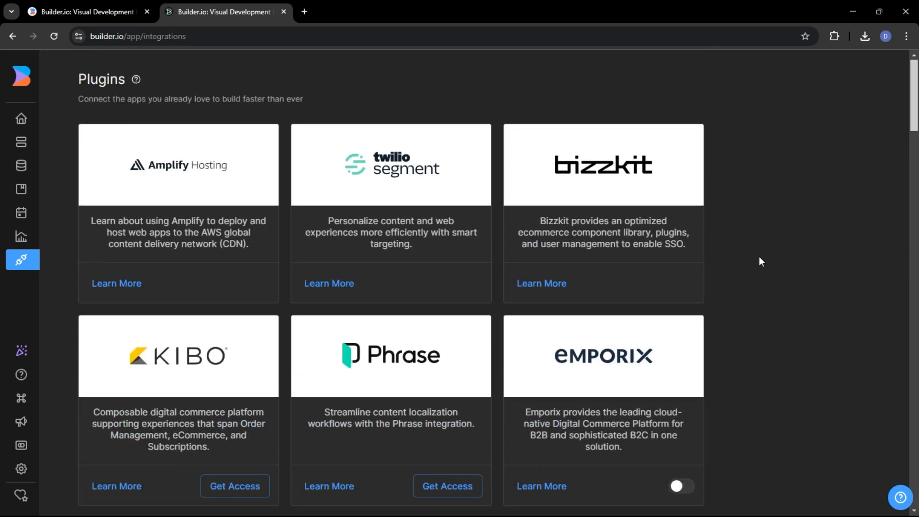
pyautogui.moveTo(760, 249)
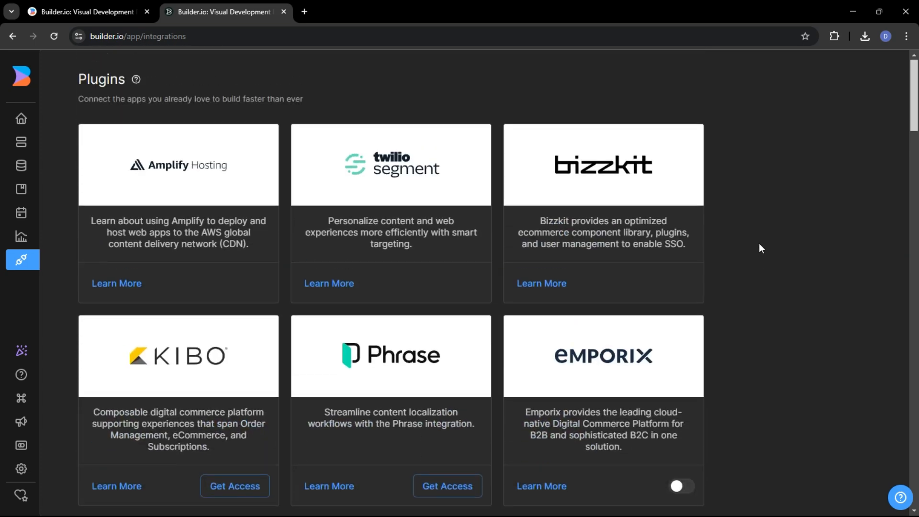